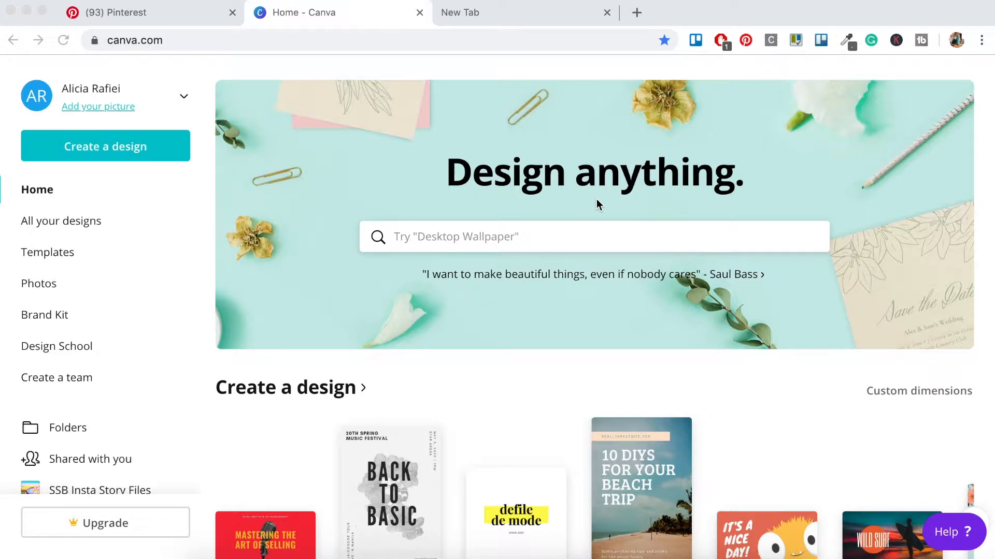
- Switch to the Pinterest browser tab to look for logo inspiration
left_click(127, 12)
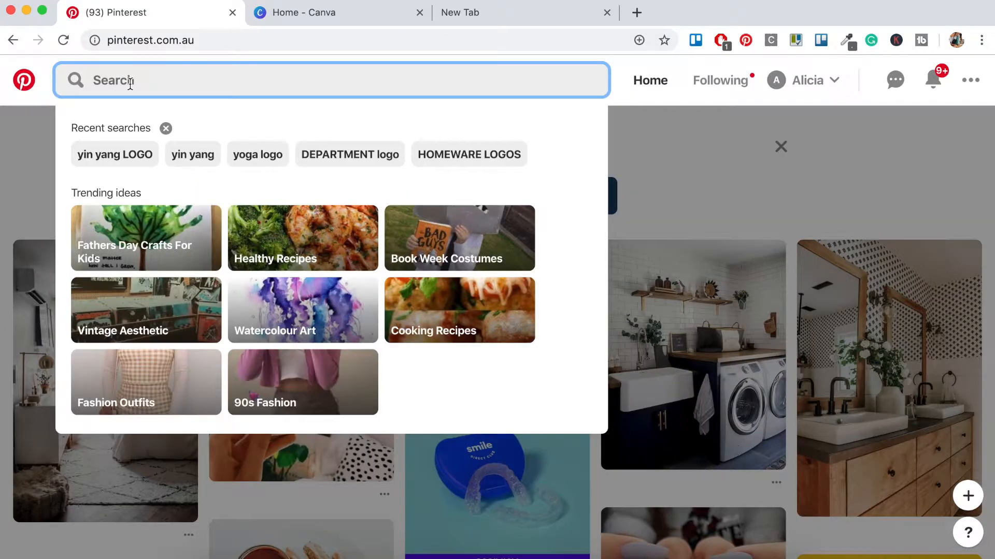
- Search Pinterest for 'yoga logo'
type("yoga")
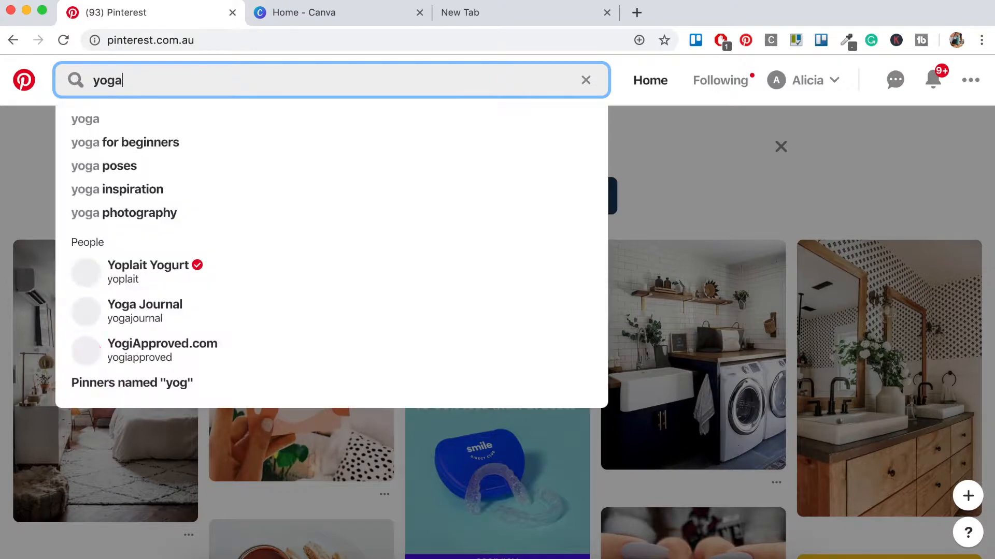
type("logo")
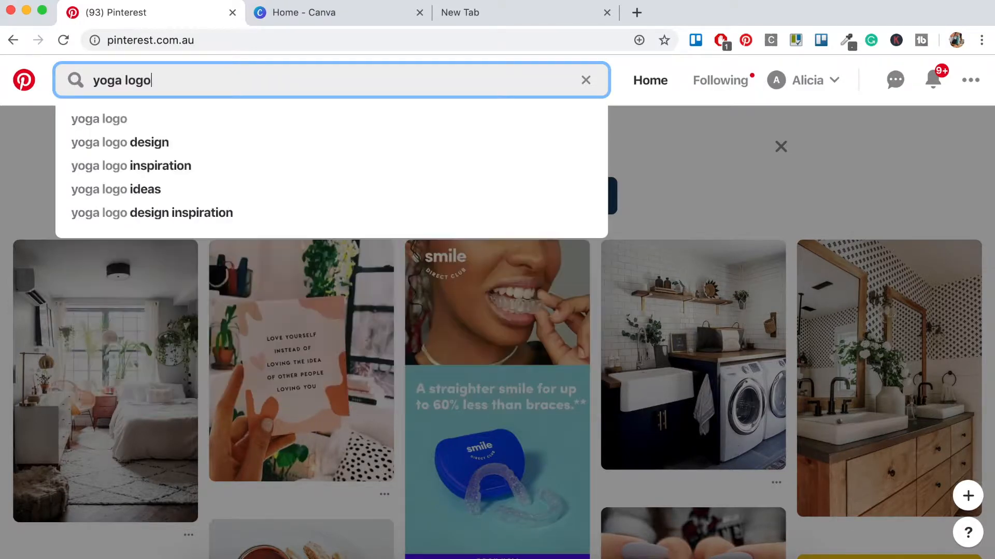
key("Enter")
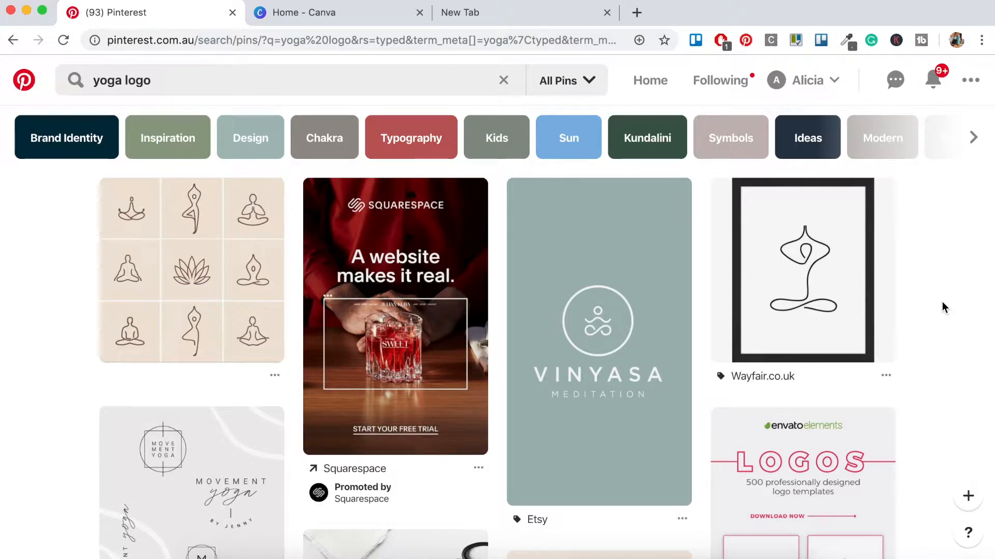
- Browse the yoga logo pins for ideas, then return to the Canva tab
scroll("down", 3)
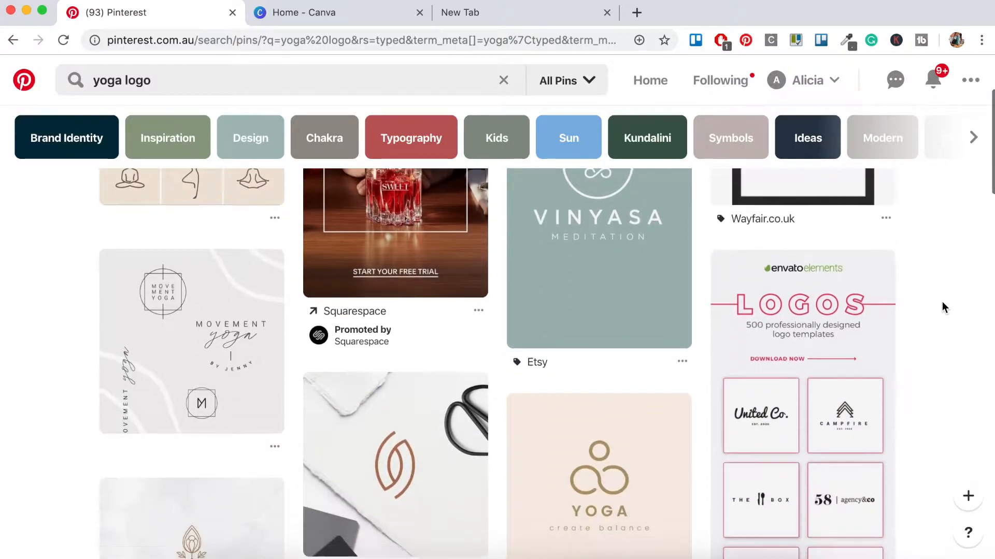
scroll("down", 3)
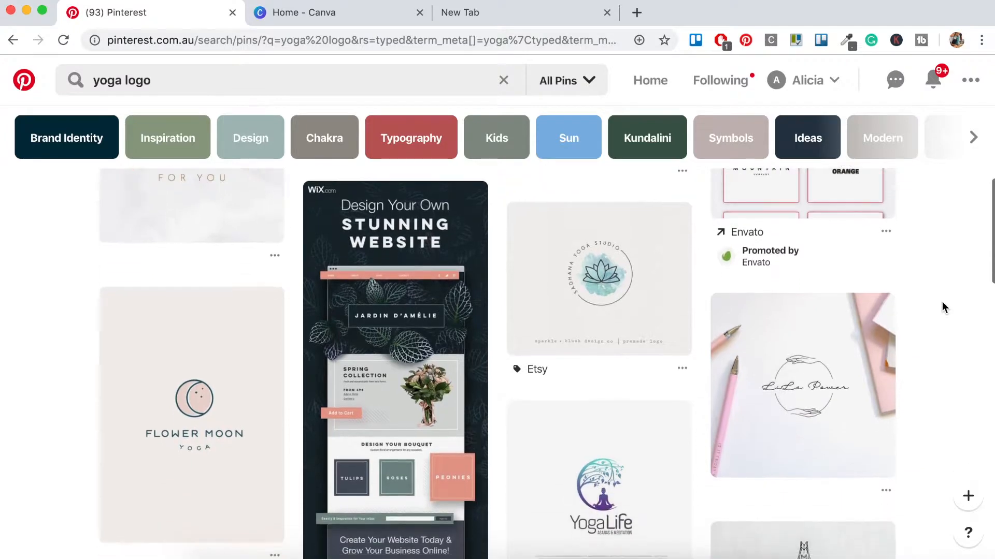
scroll("down", 3)
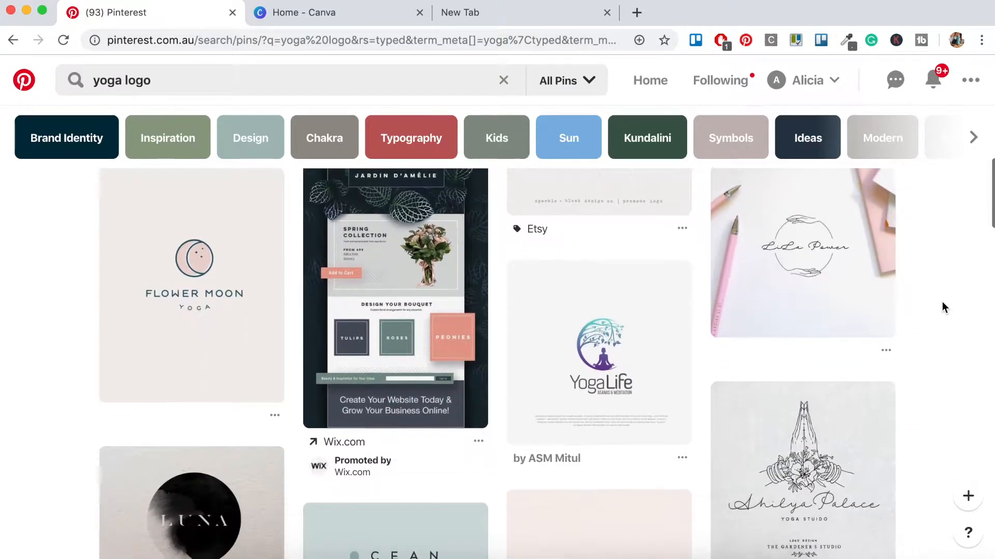
scroll("down", 3)
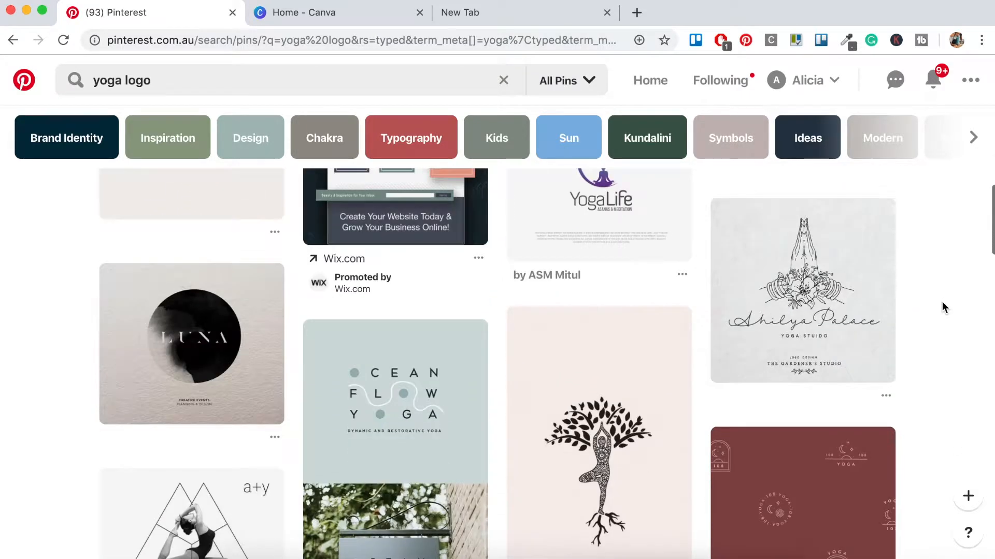
scroll("down", 3)
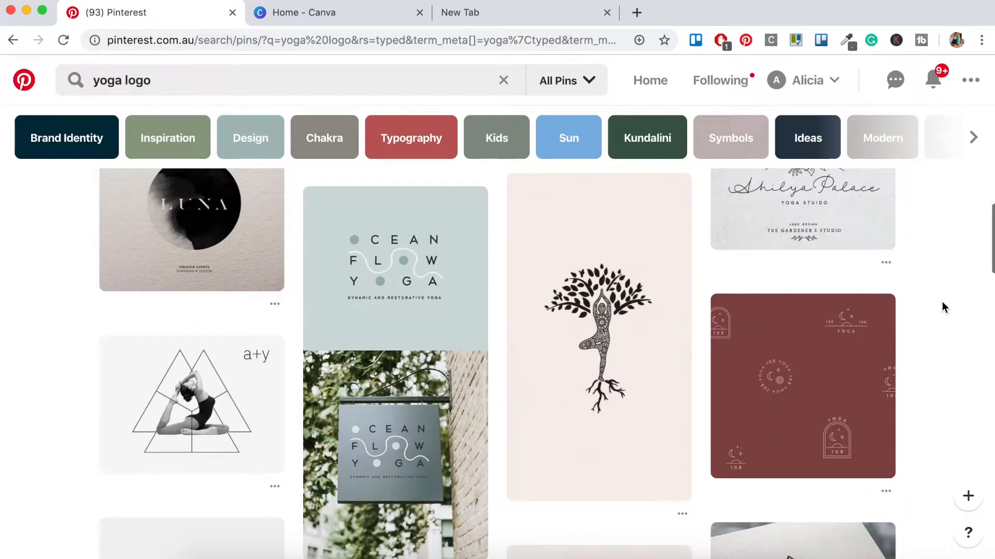
scroll("down", 3)
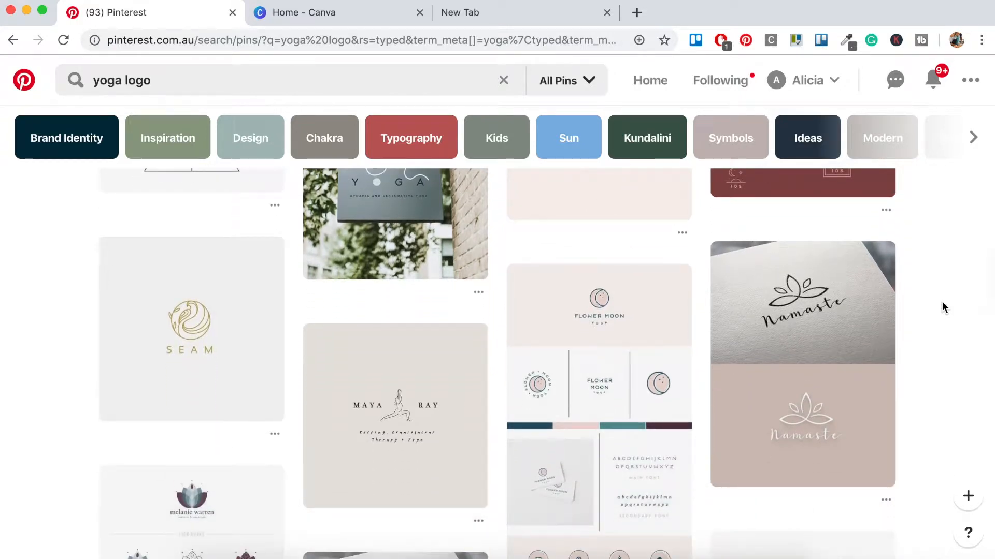
scroll("down", 3)
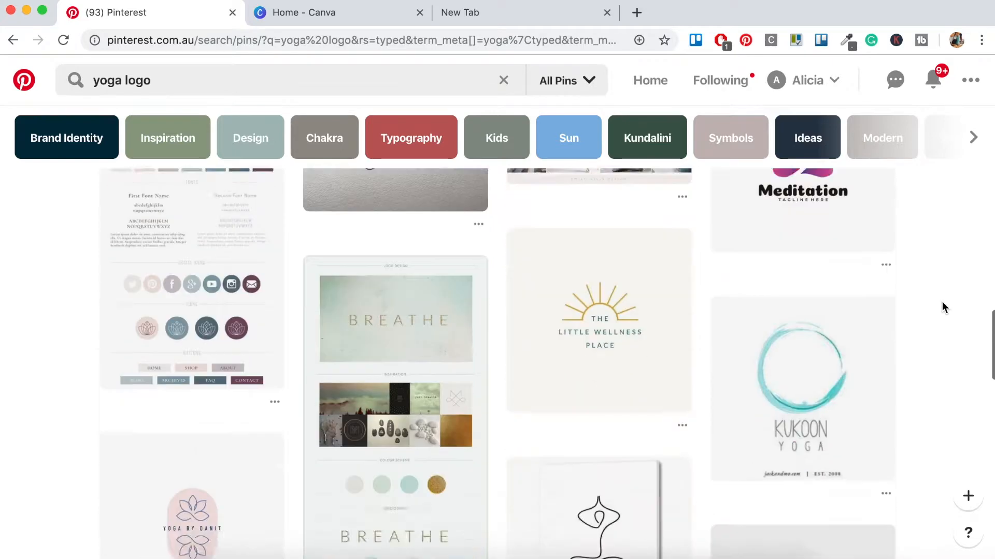
scroll("down", 3)
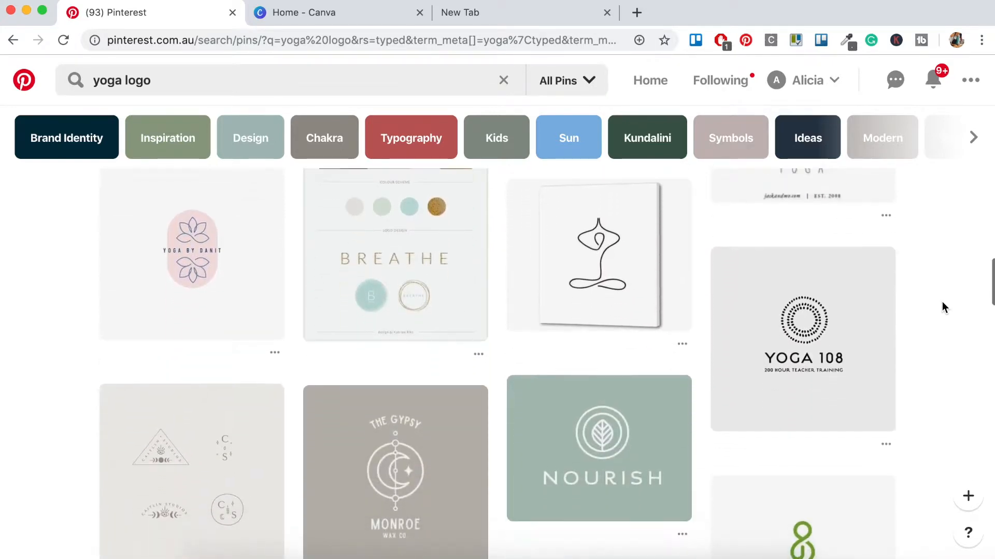
scroll("down", 3)
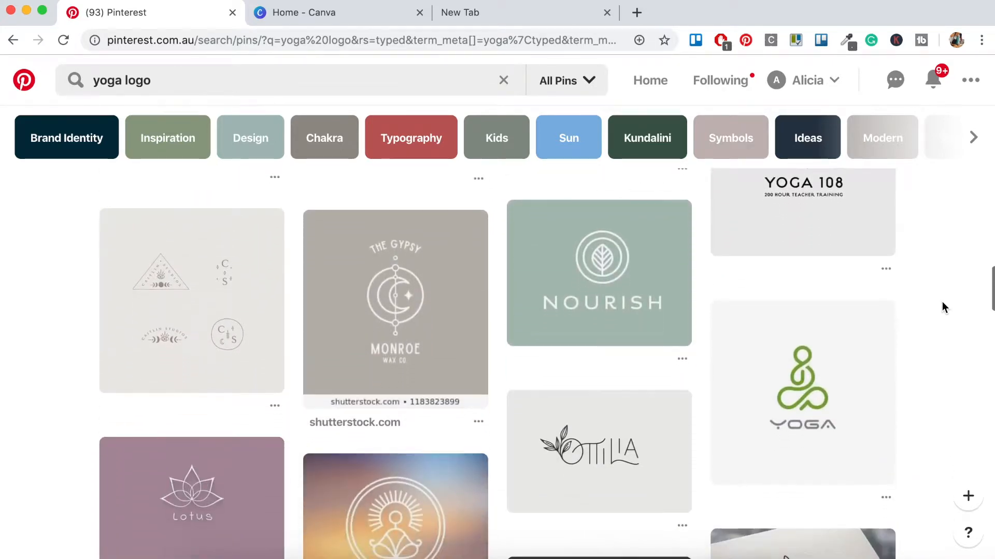
scroll("down", 3)
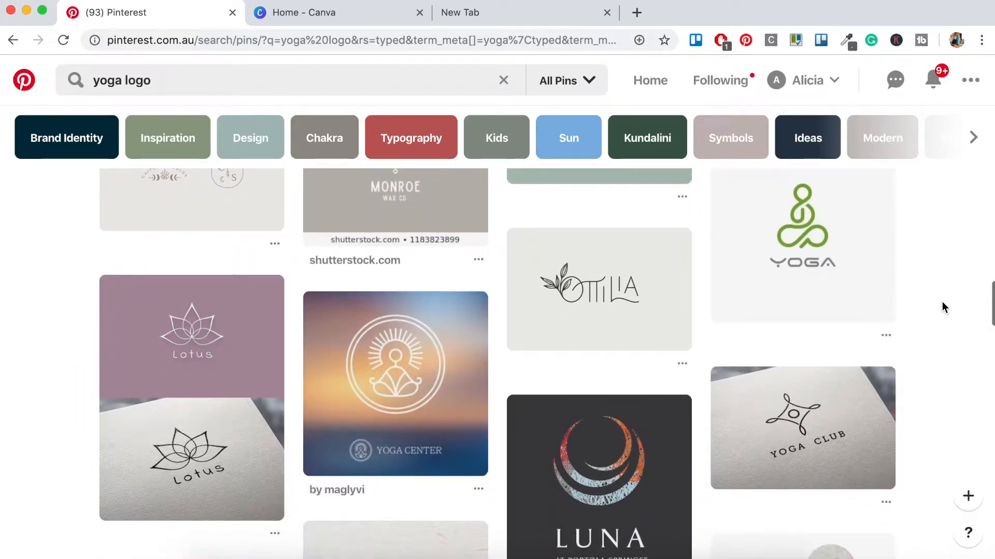
mouse_move(812, 292)
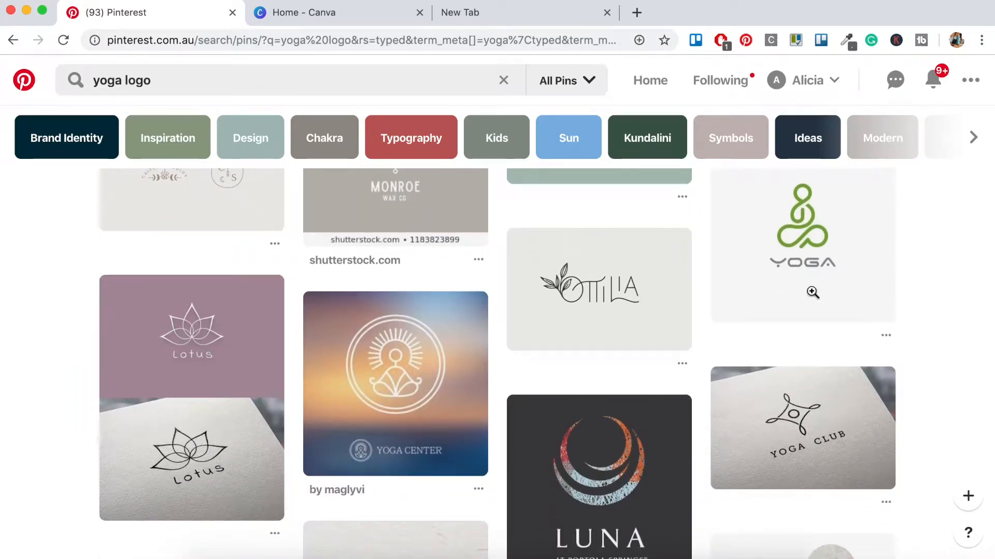
mouse_move(71, 395)
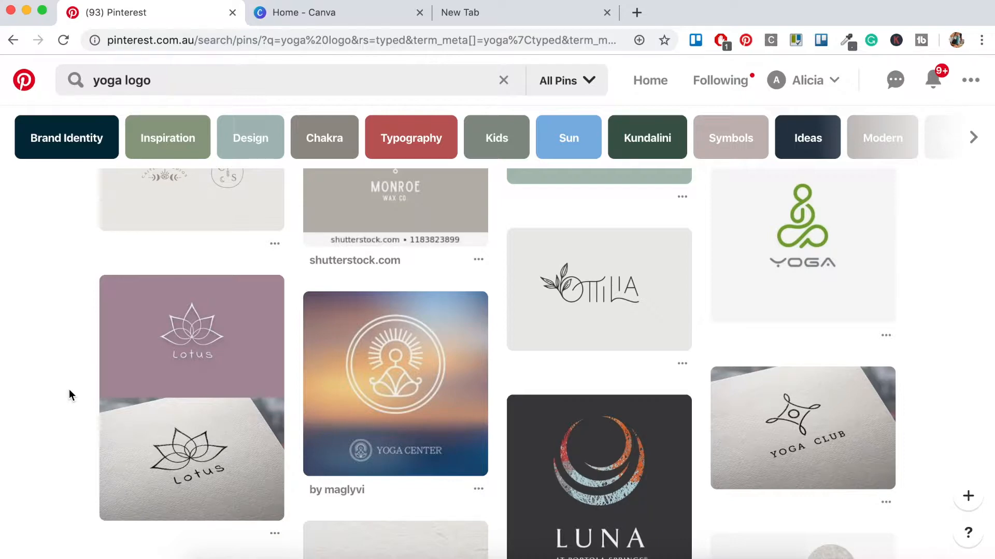
scroll("down", 3)
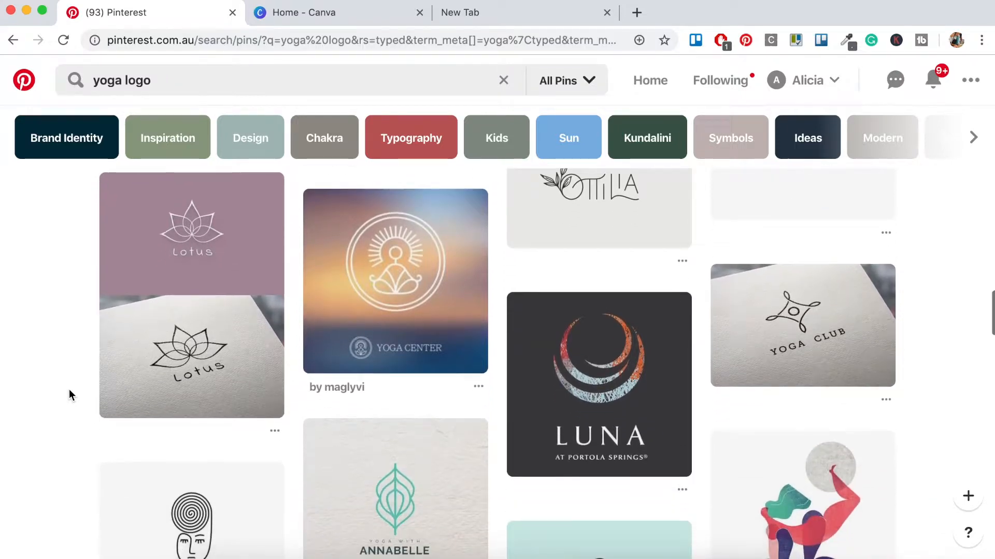
scroll("down", 3)
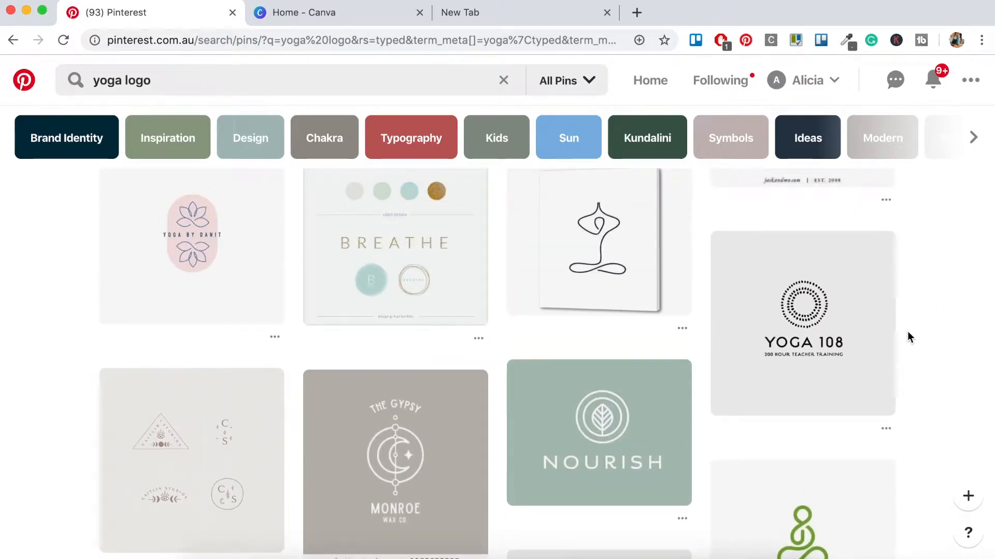
mouse_move(924, 342)
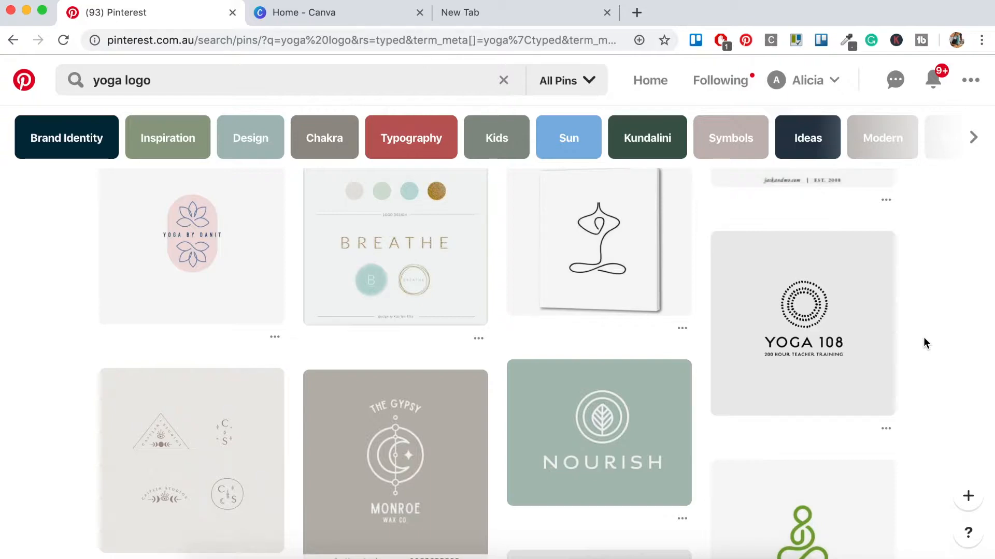
left_click(338, 12)
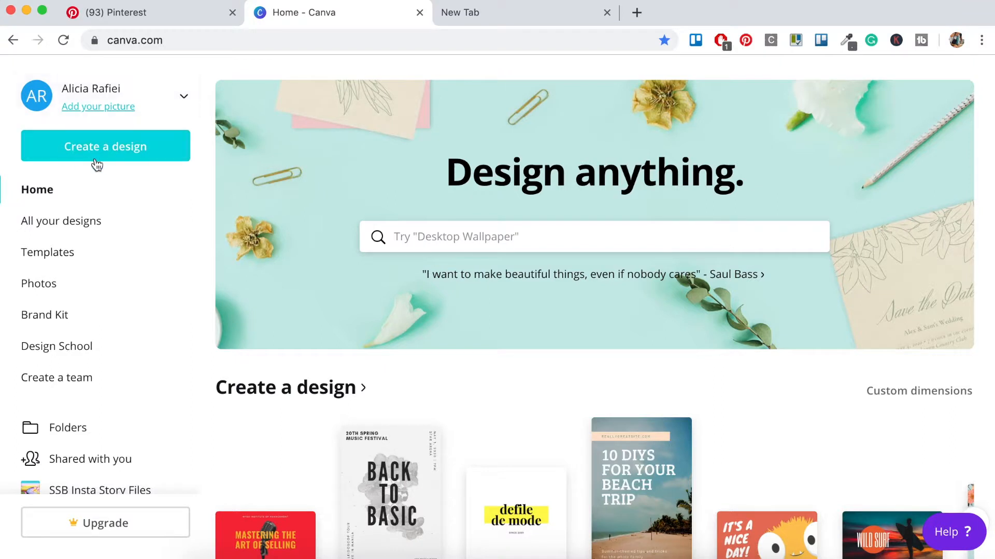
- Create a custom-size design of 500 × 200 px
left_click(105, 146)
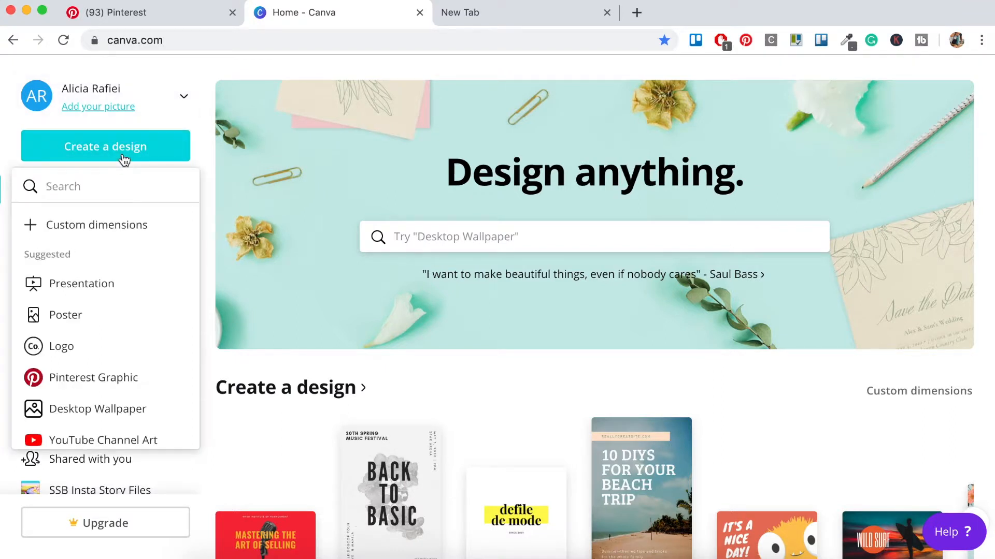
left_click(97, 224)
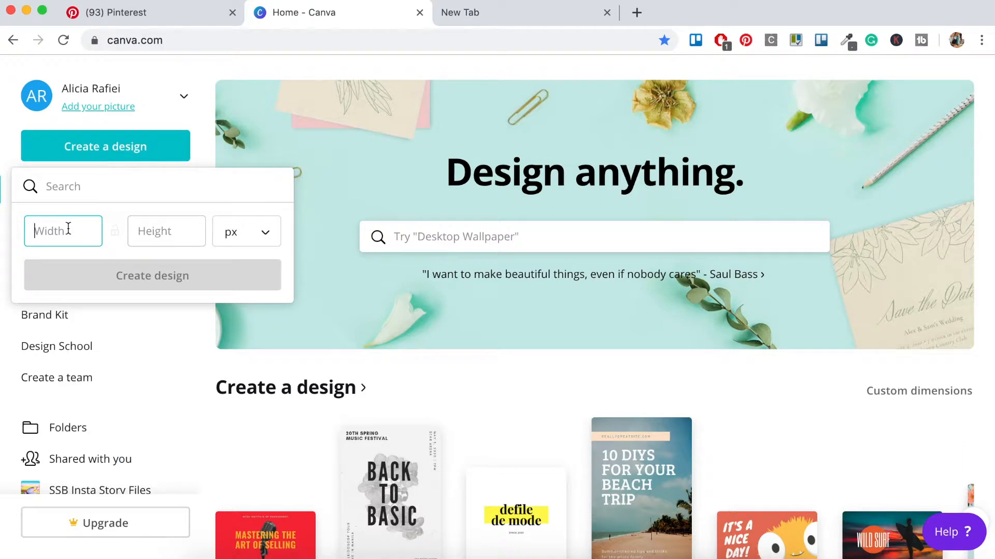
type("500")
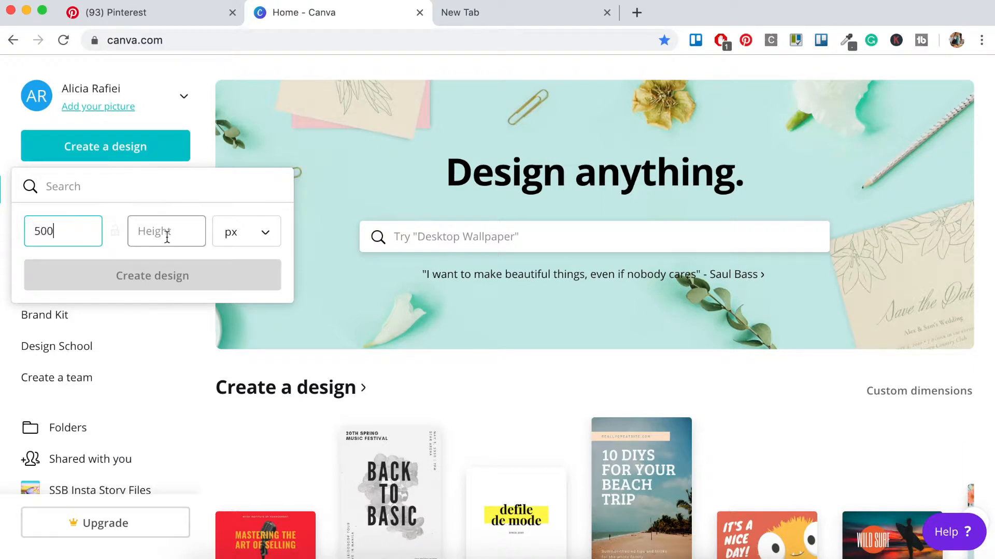
type("200")
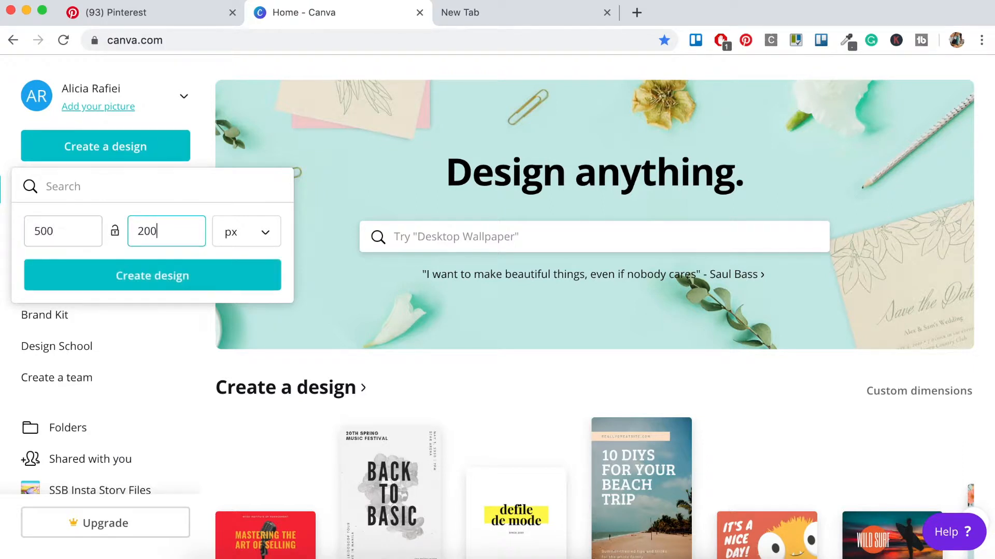
mouse_move(152, 275)
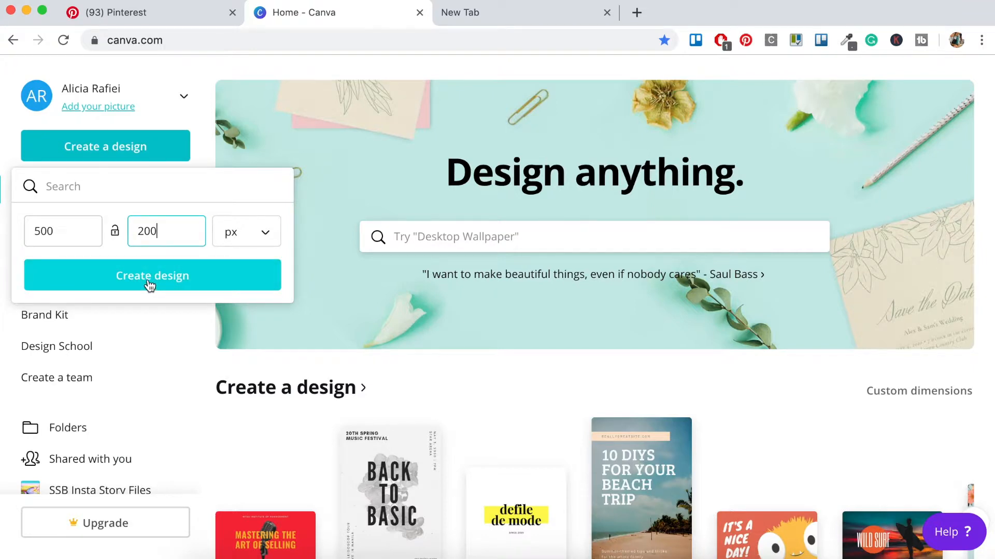
left_click(152, 275)
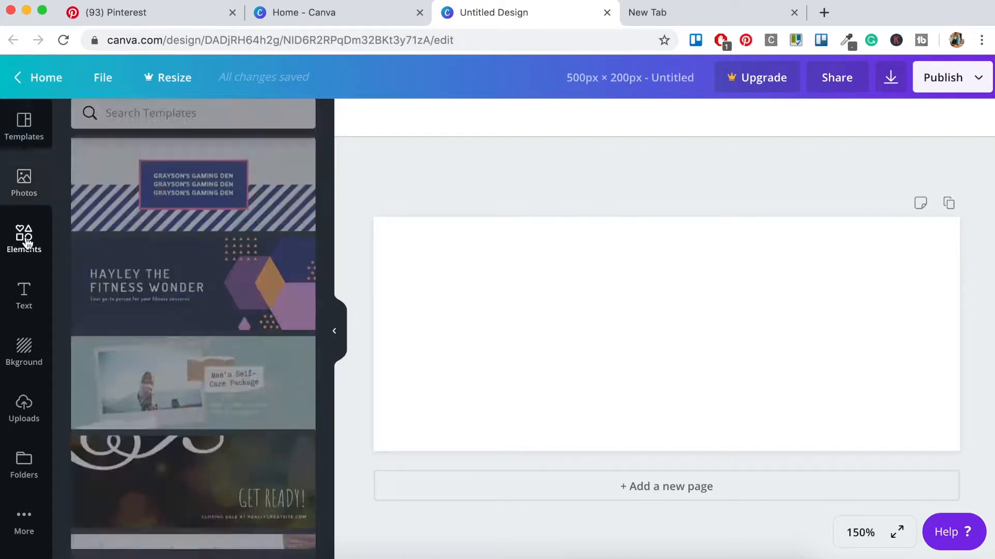
- Search the Elements library for lotus graphics and scroll through the results
left_click(24, 240)
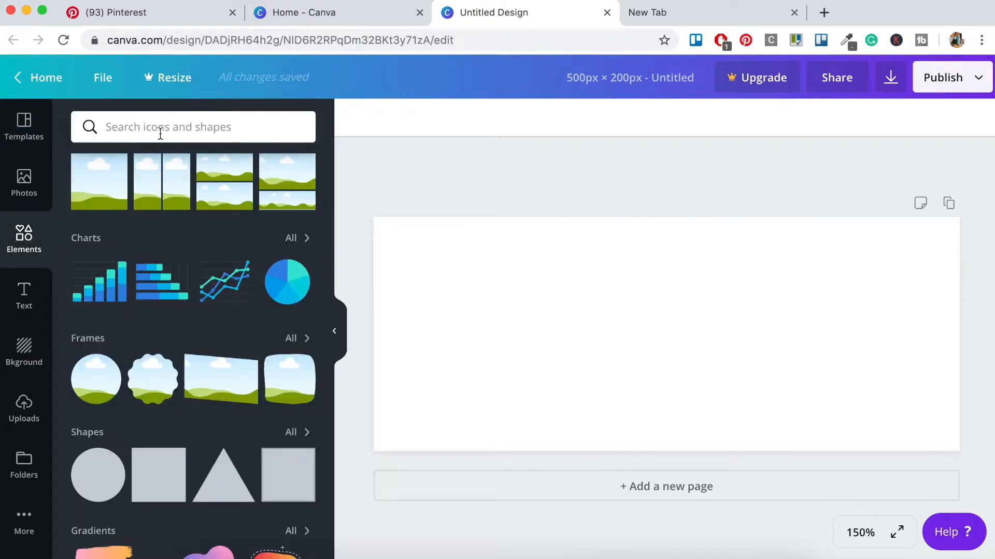
left_click(192, 126)
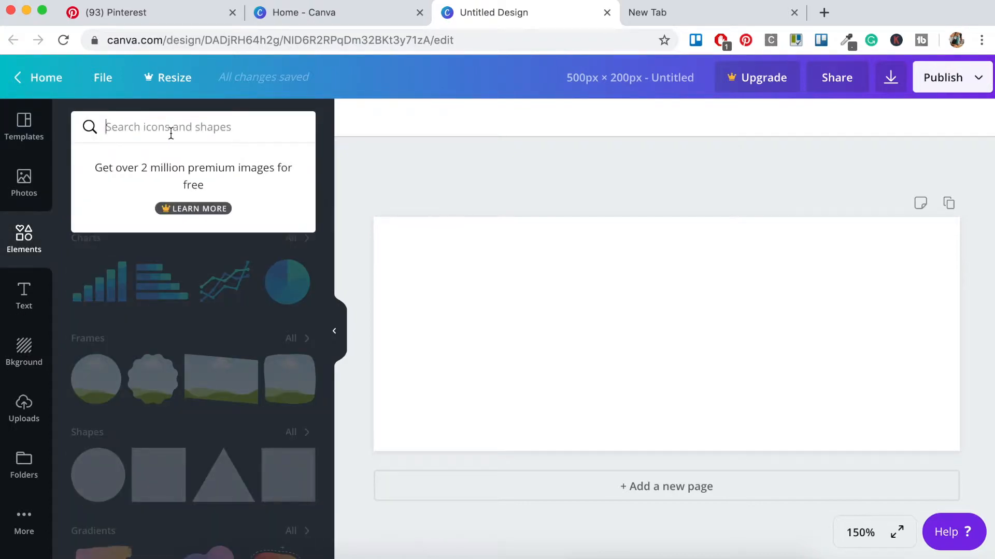
type("lou")
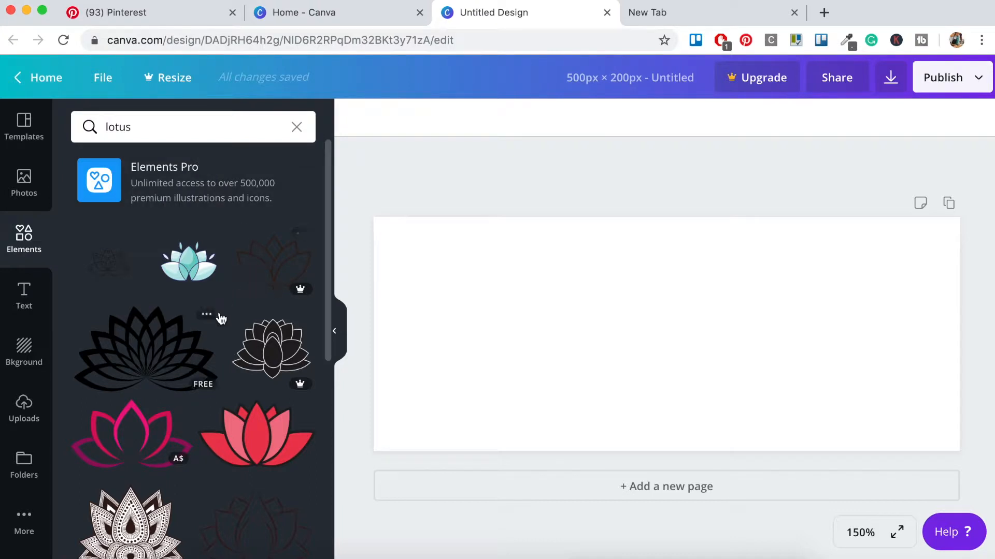
scroll("down", 3)
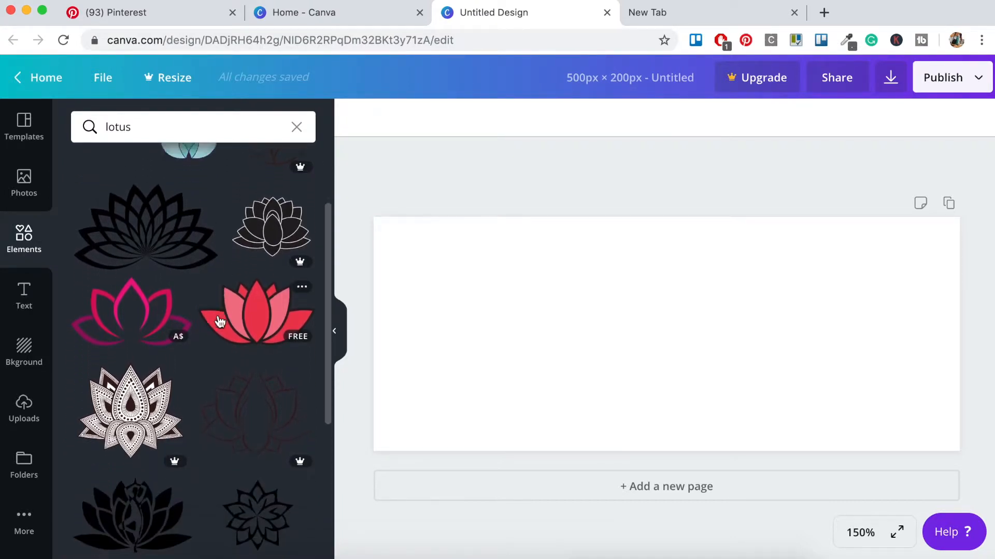
scroll("down", 3)
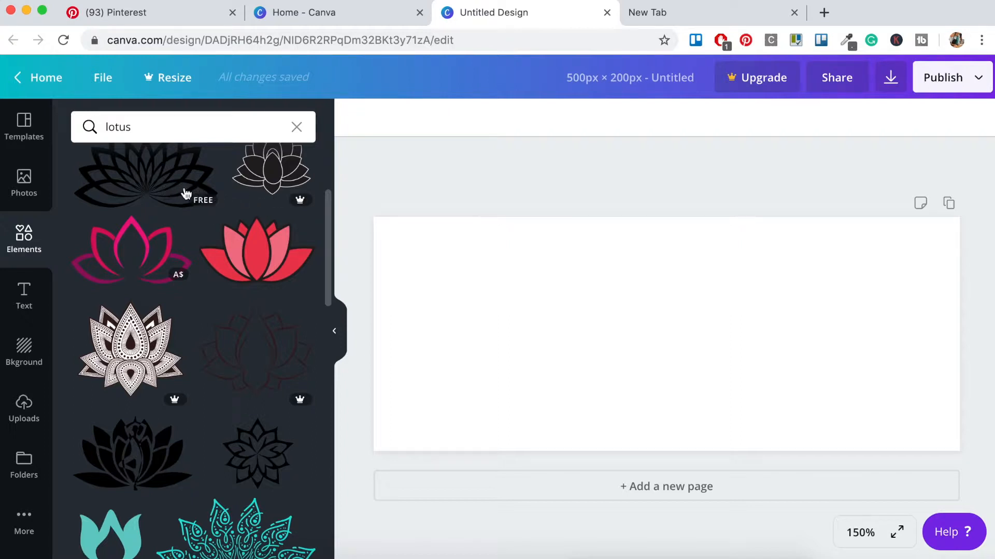
mouse_move(146, 257)
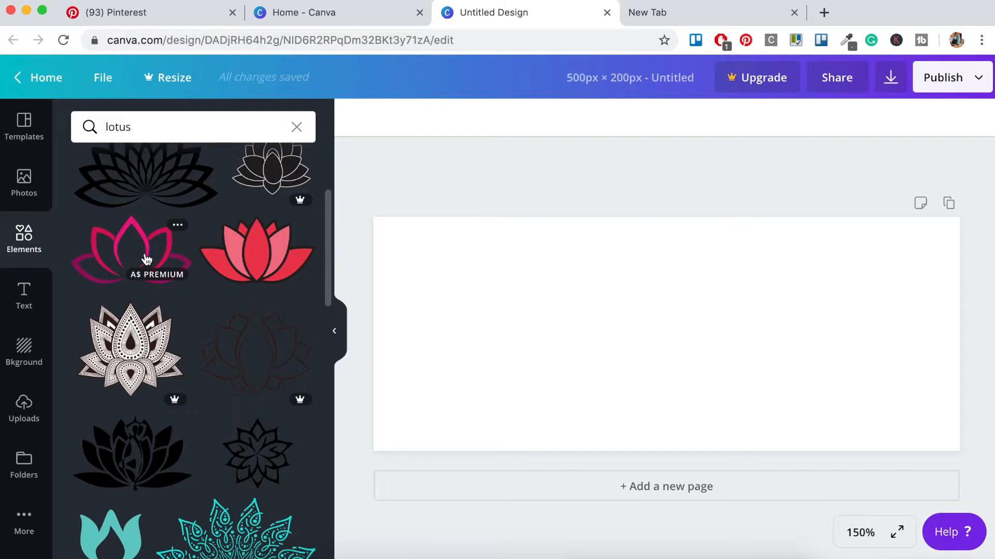
mouse_move(200, 277)
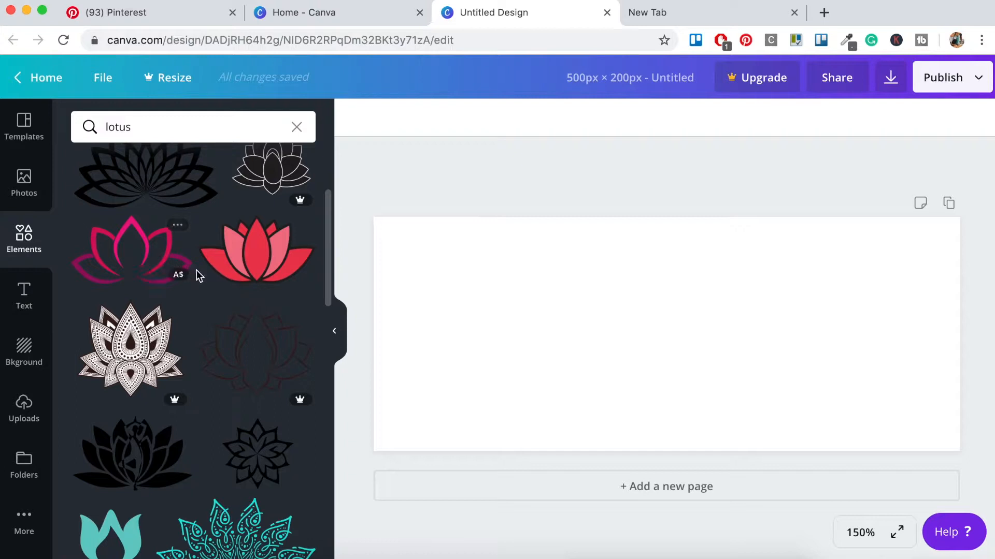
mouse_move(257, 254)
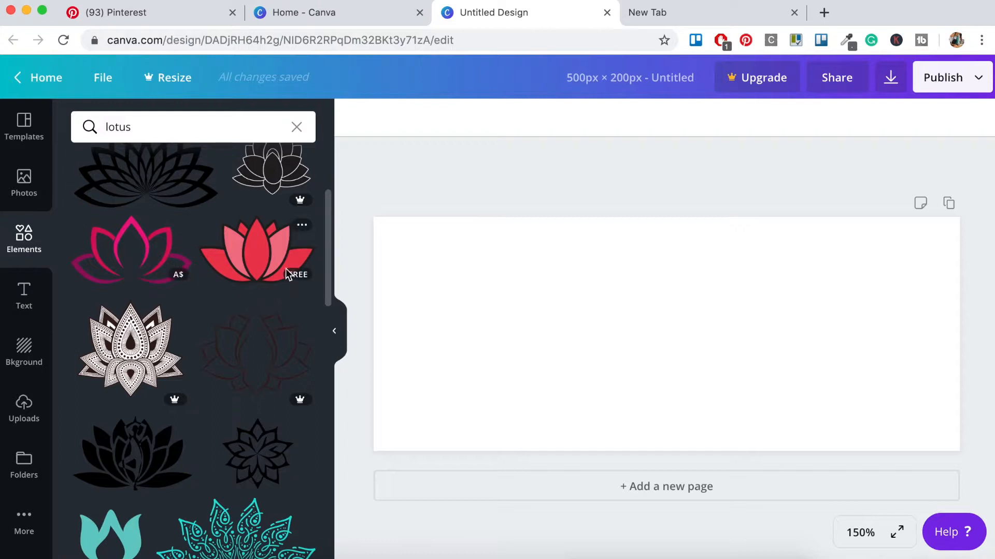
mouse_move(249, 260)
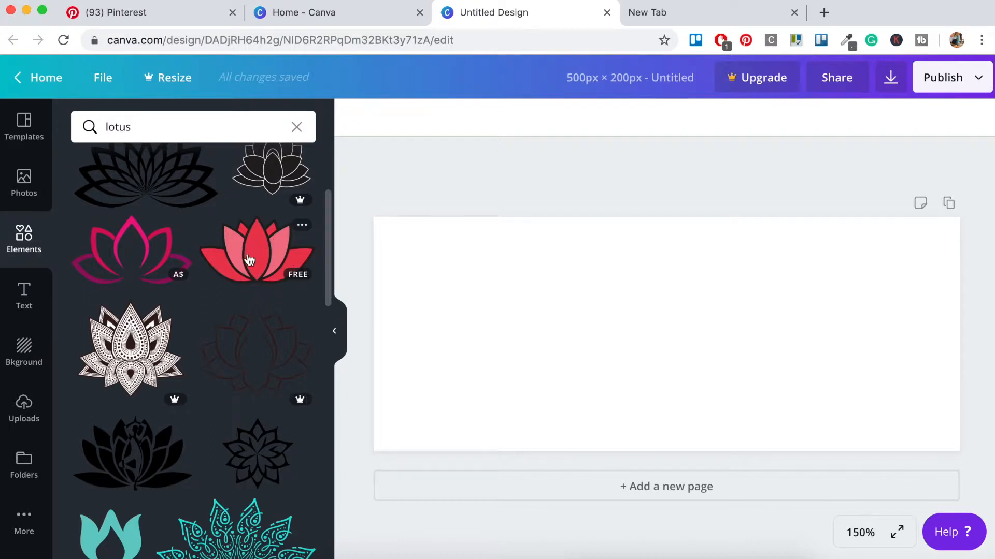
- Add the red lotus illustration, shrink it, and place it on the left half
left_click(256, 250)
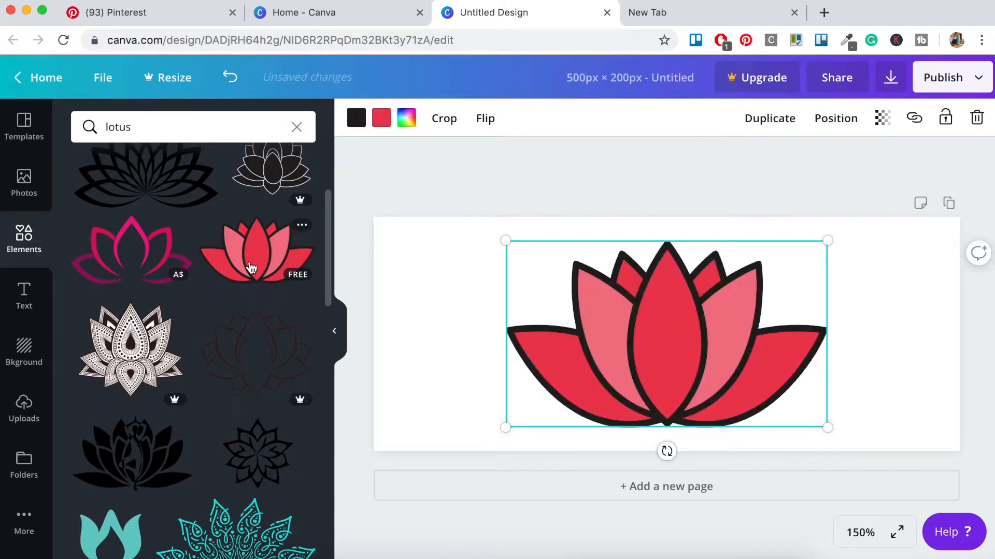
mouse_move(469, 285)
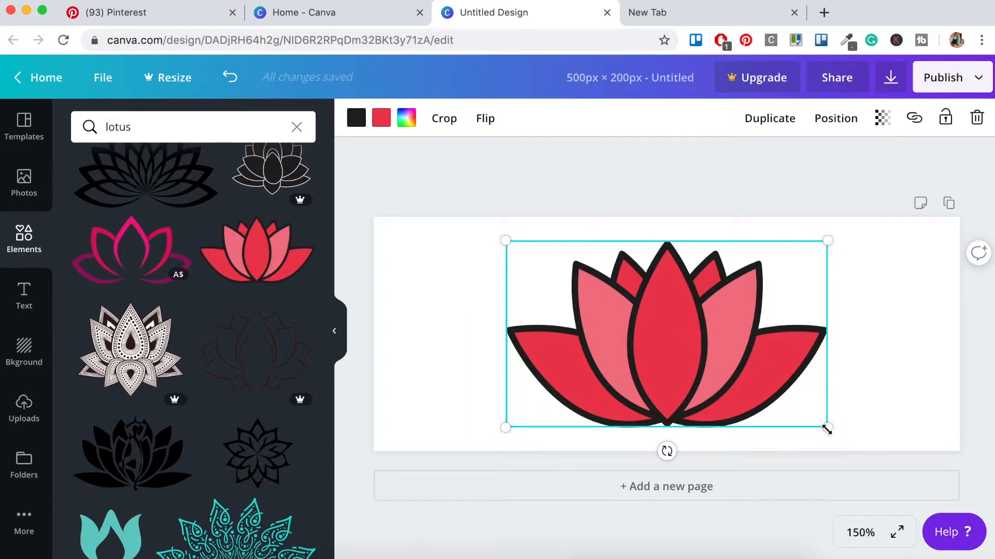
left_click_drag(828, 428, 734, 369)
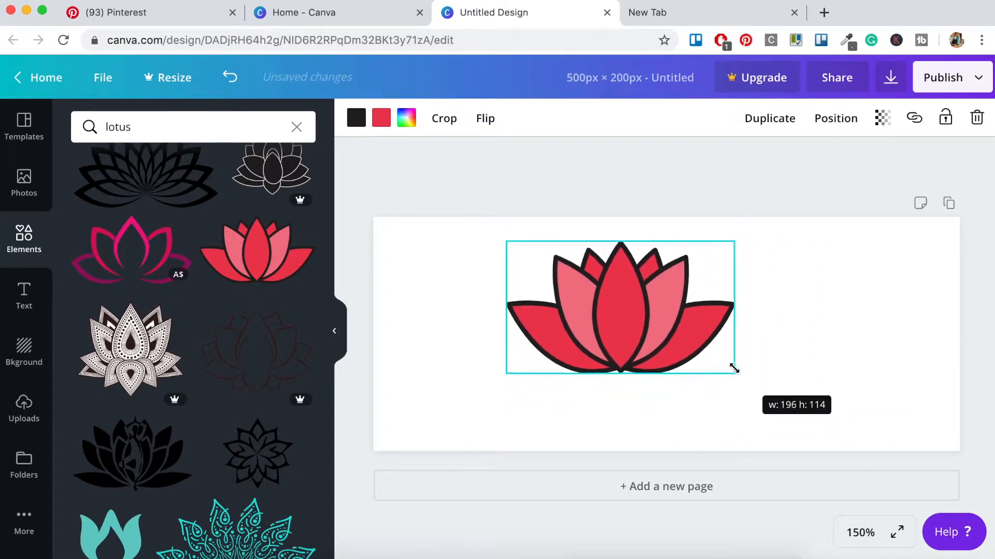
left_click_drag(620, 307, 538, 340)
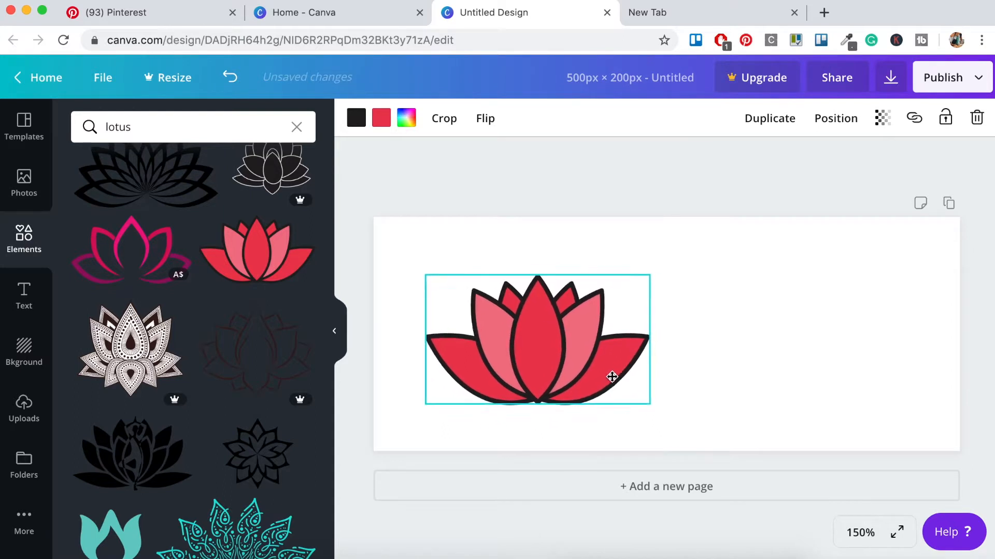
left_click_drag(612, 377, 593, 384)
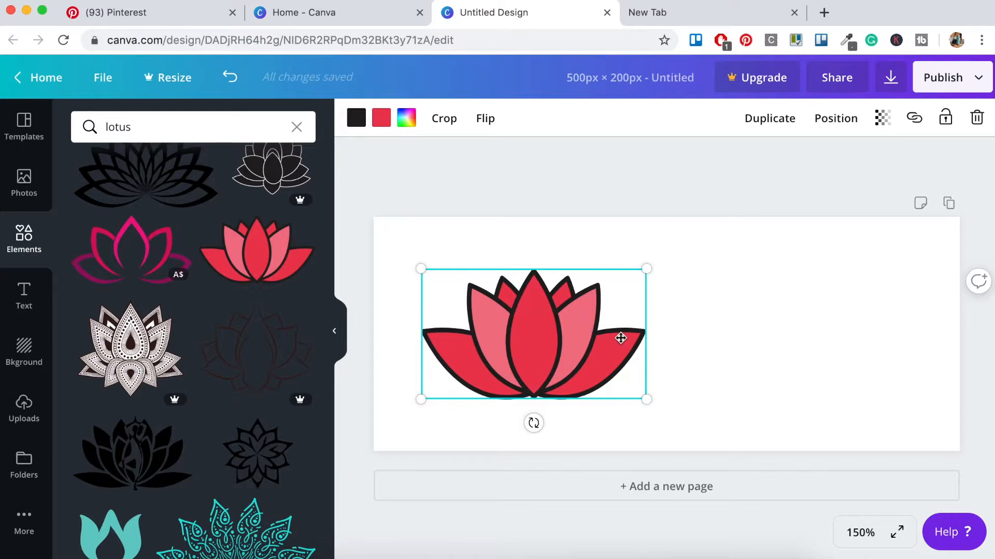
mouse_move(720, 370)
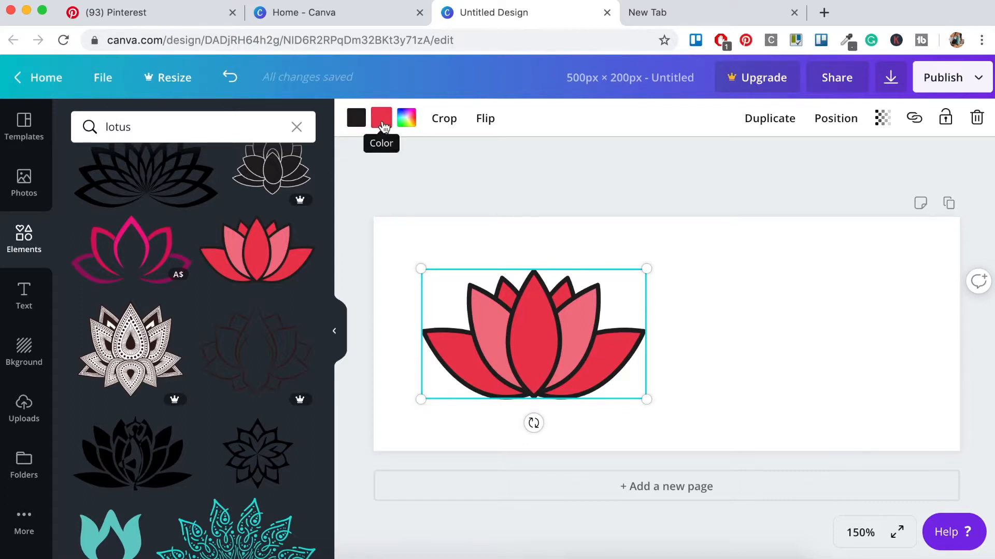
- Recolour the lotus petals from red to the lavender-blue brand colour
left_click(381, 118)
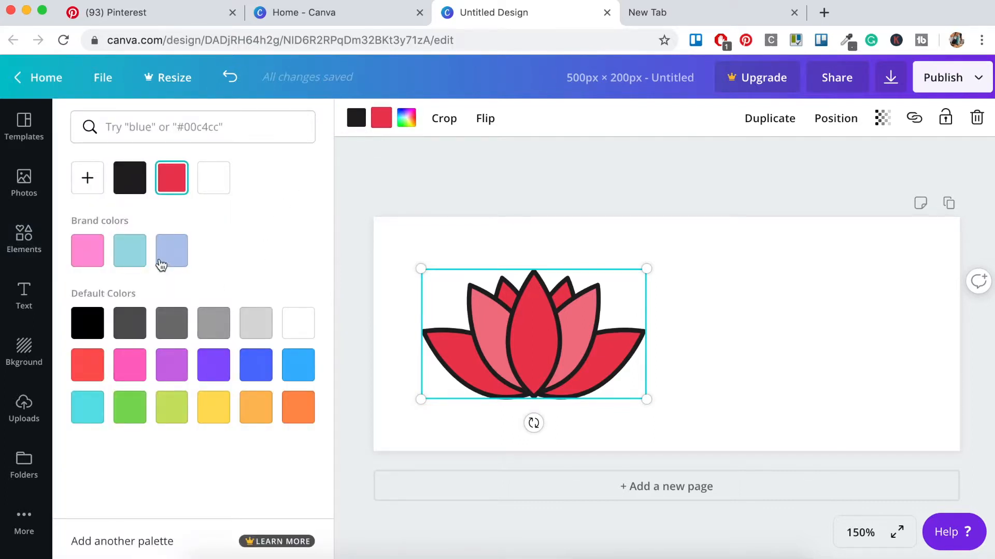
left_click(171, 250)
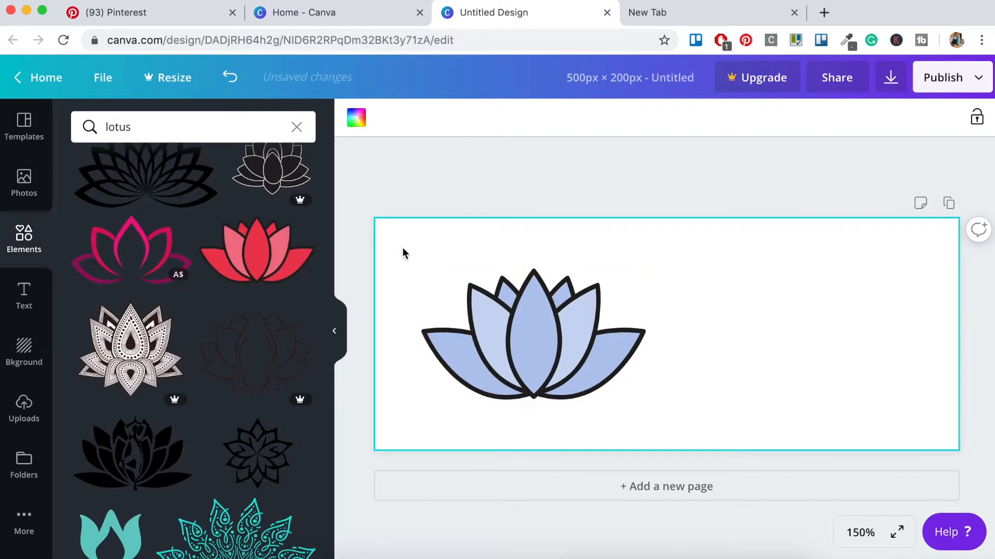
left_click(534, 333)
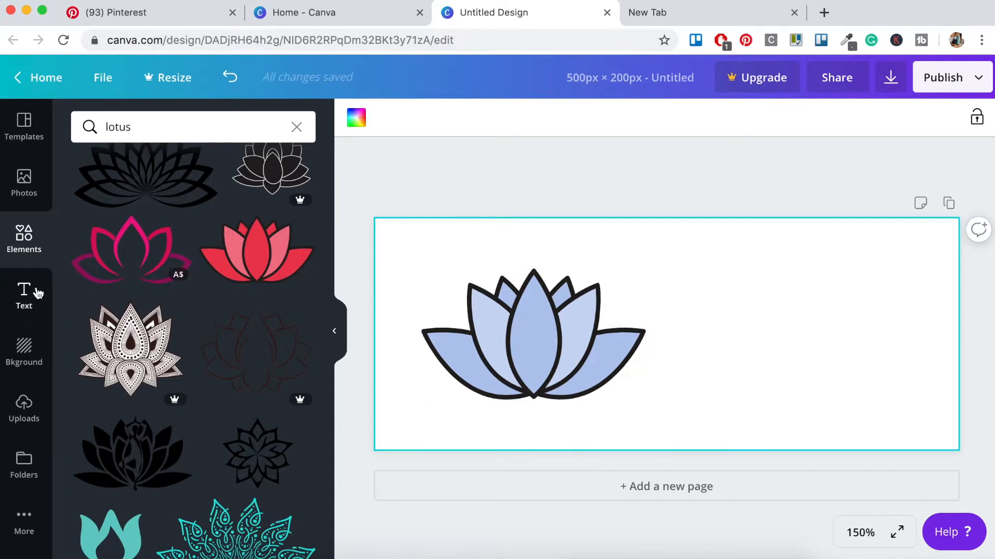
- Add a 'YIN&YOGA' heading and move it to the upper right of the lotus
left_click(23, 296)
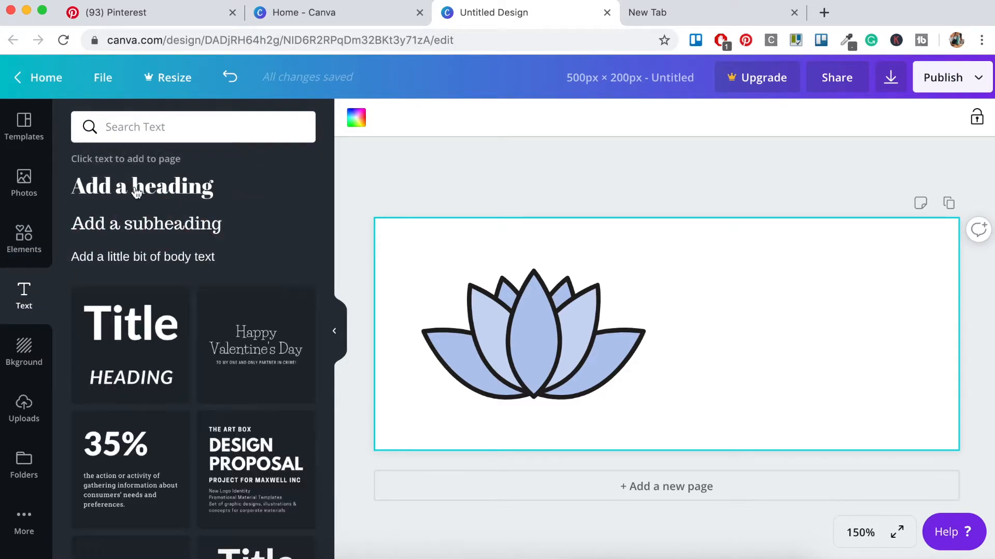
left_click(142, 186)
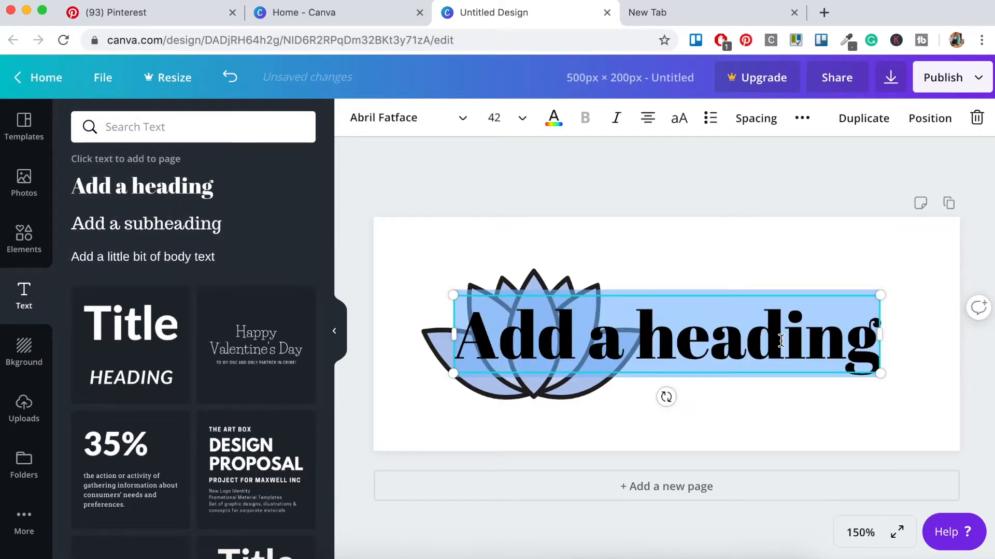
type("YIN&")
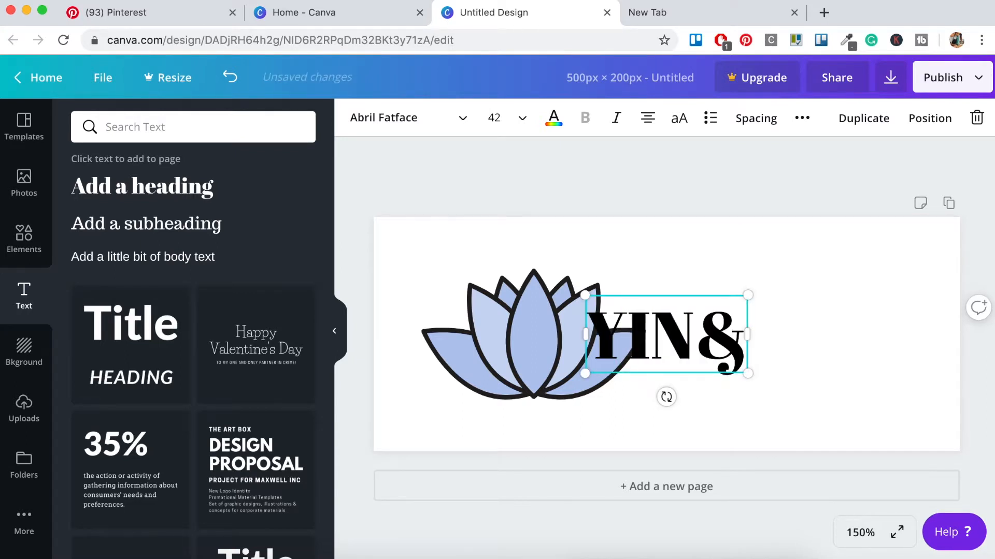
left_click_drag(747, 334, 840, 334)
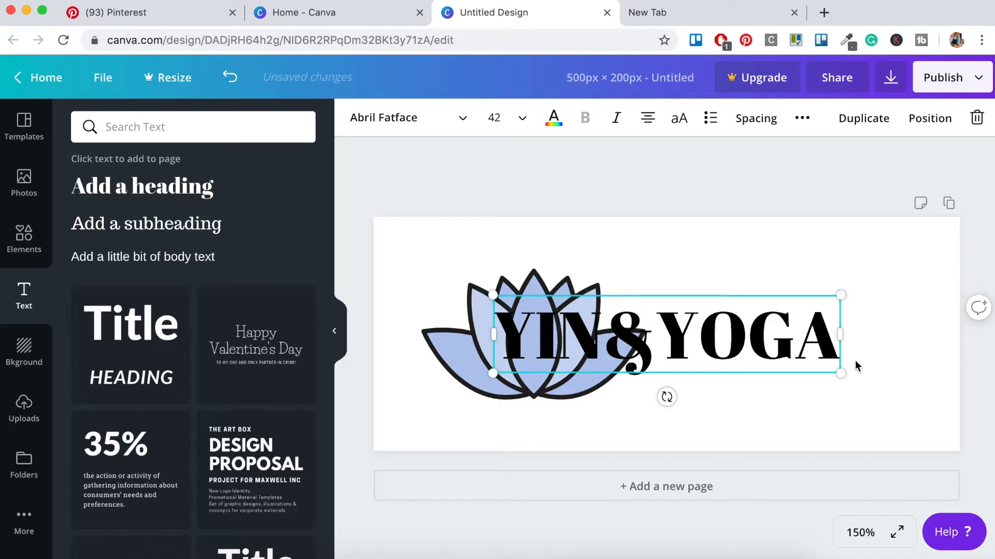
left_click_drag(666, 335, 723, 303)
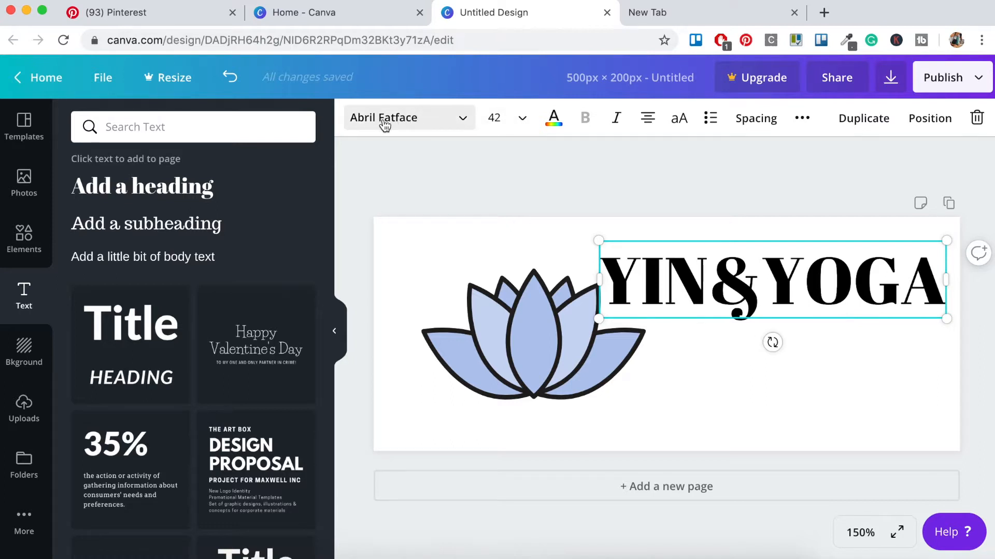
mouse_move(422, 127)
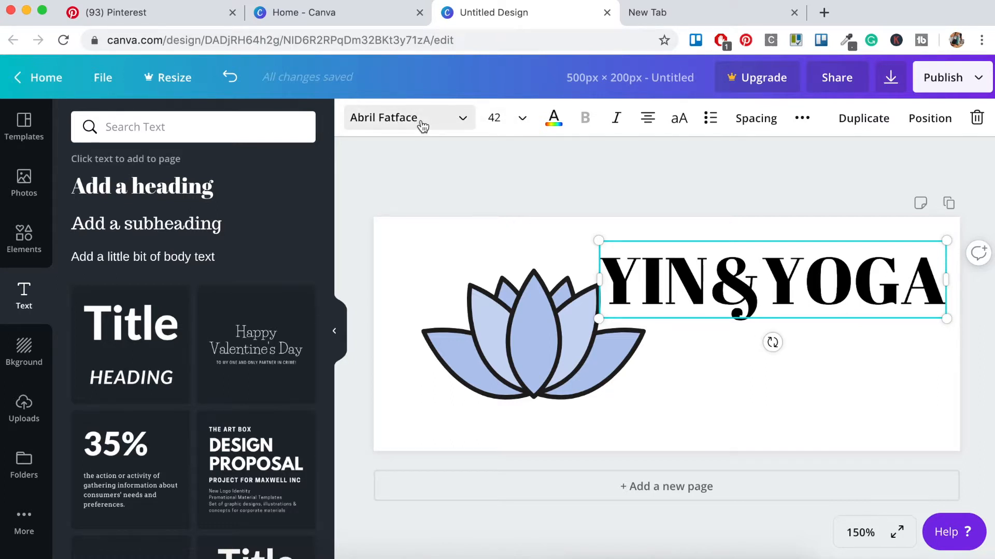
- Change the YIN&YOGA heading font to Now Bold
left_click(409, 118)
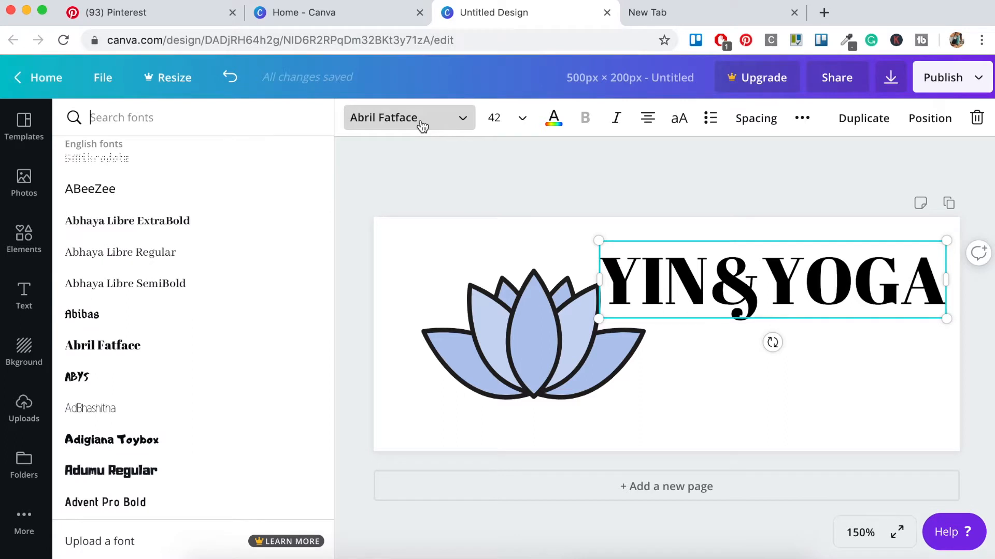
scroll("down", 3)
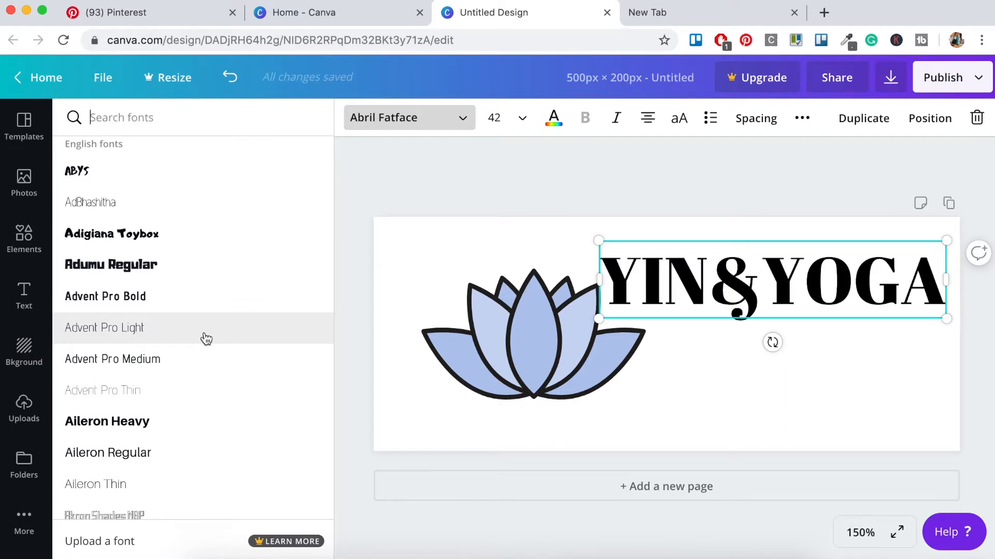
scroll("down", 3)
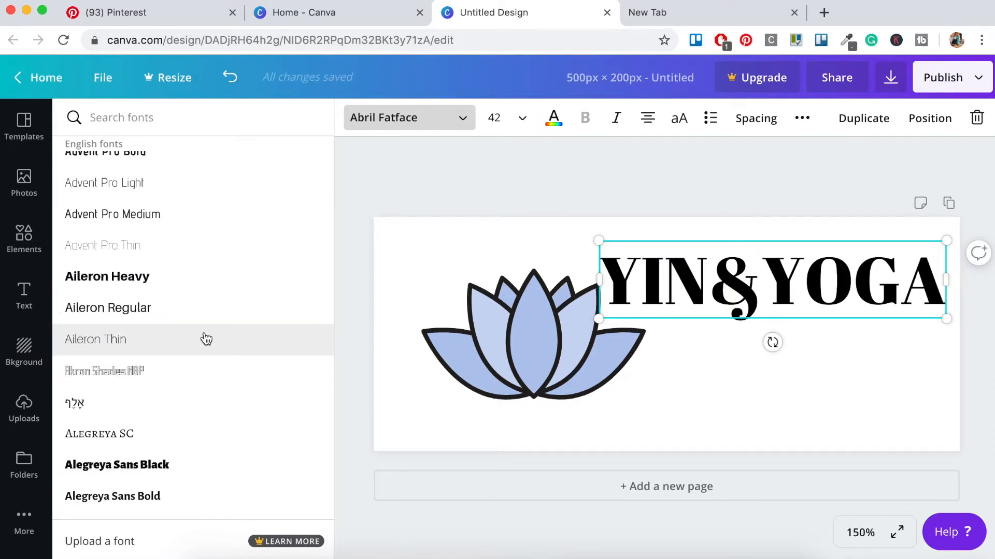
type("NOW")
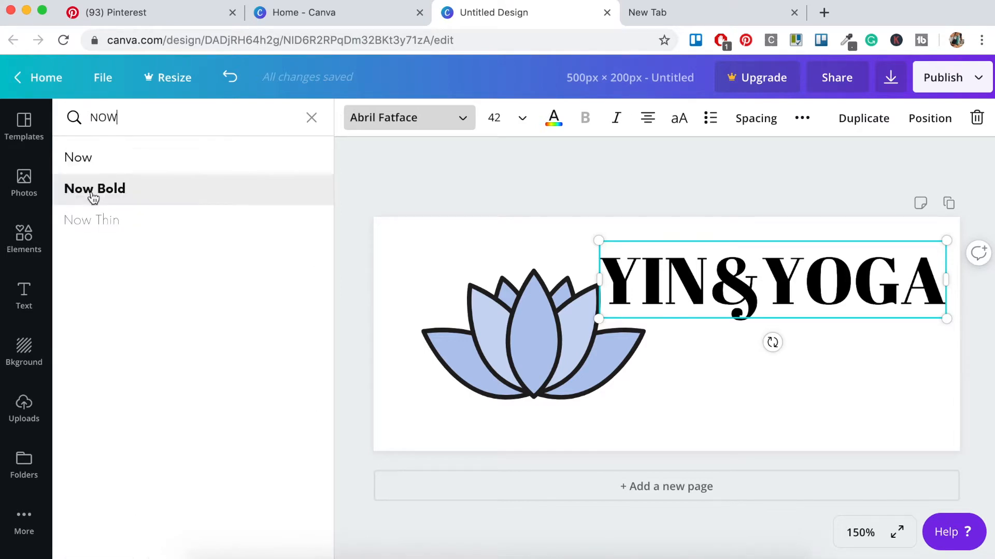
left_click(94, 188)
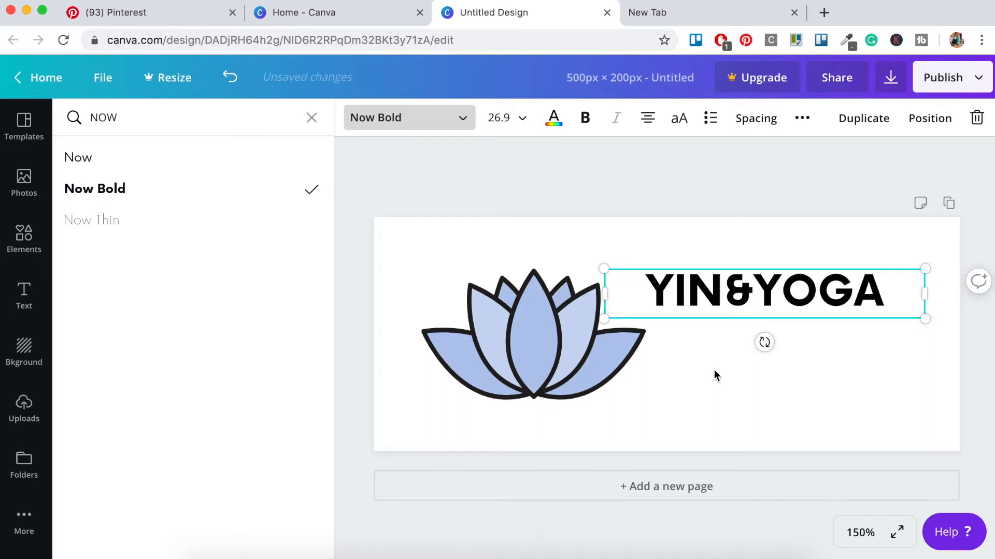
mouse_move(696, 359)
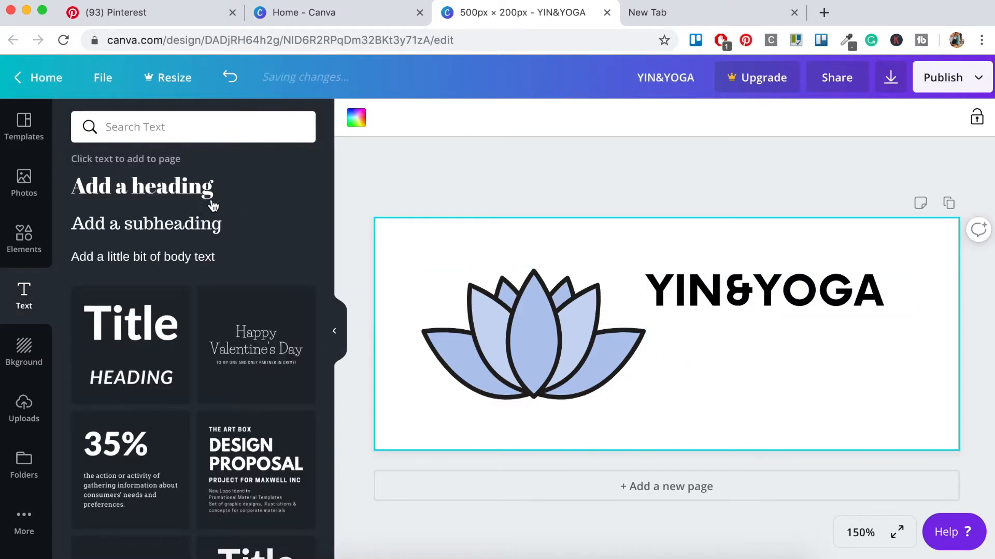
- Add an 'APPAREL & ACCESSORIES' subheading in Now, shrunk and placed below the heading
left_click(146, 223)
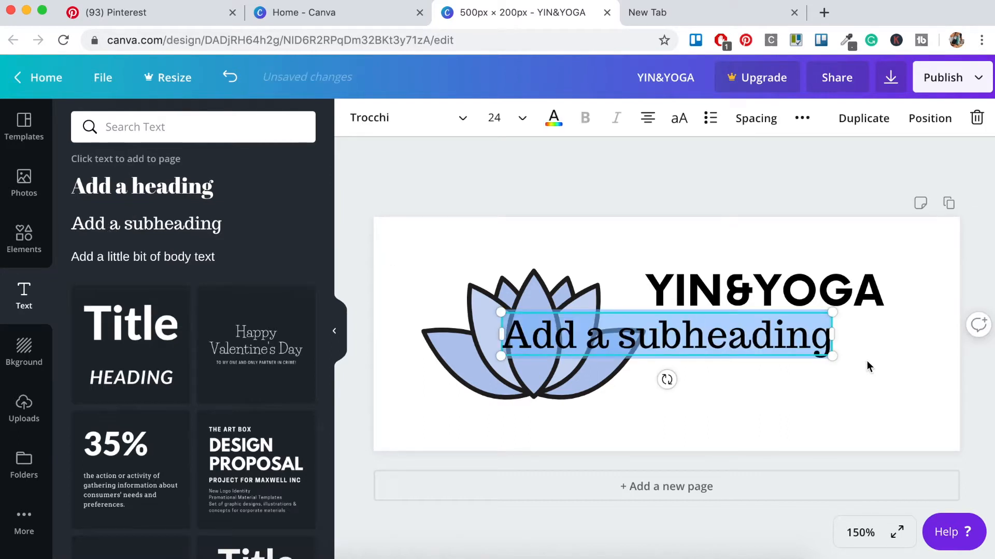
type("APPAREL & ACCESSORIES")
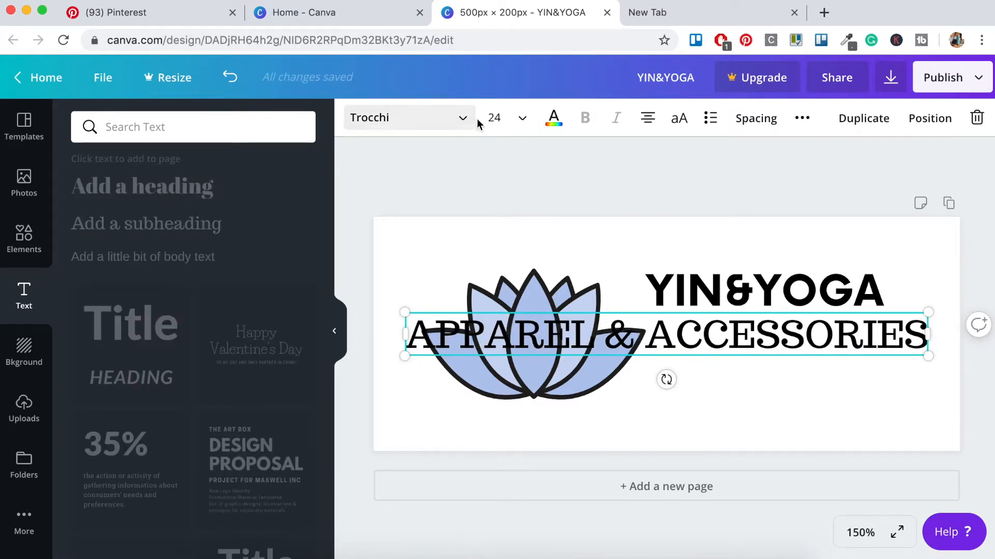
left_click(407, 118)
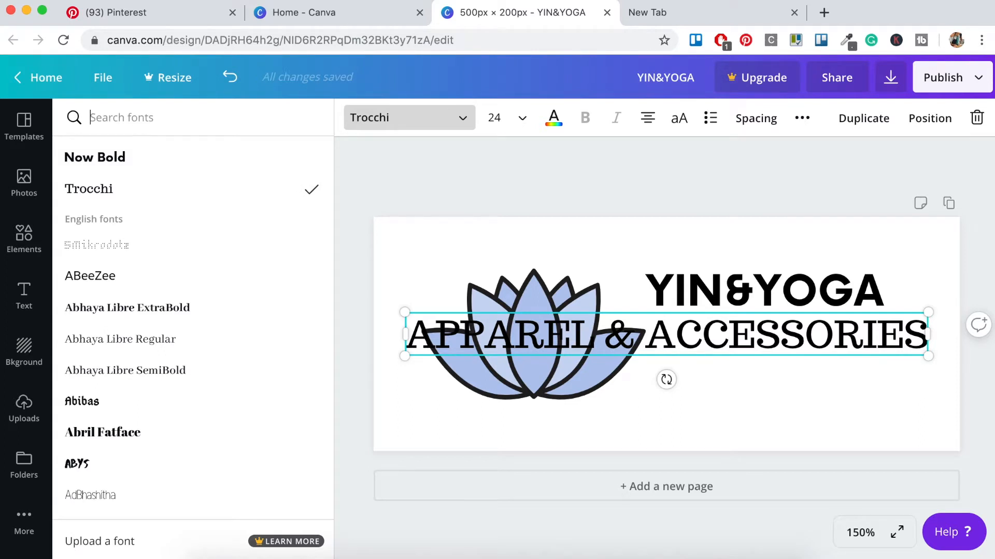
type("NOW")
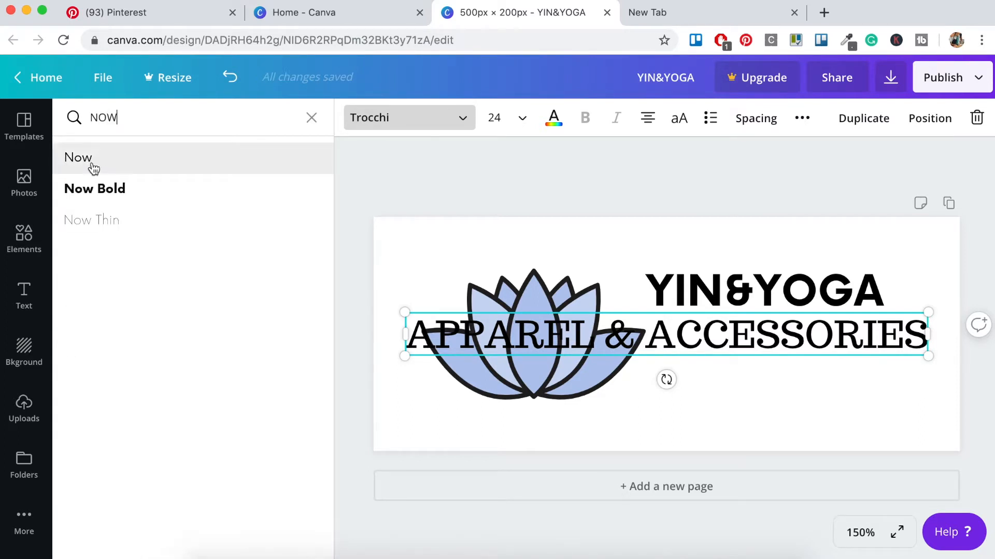
left_click(79, 157)
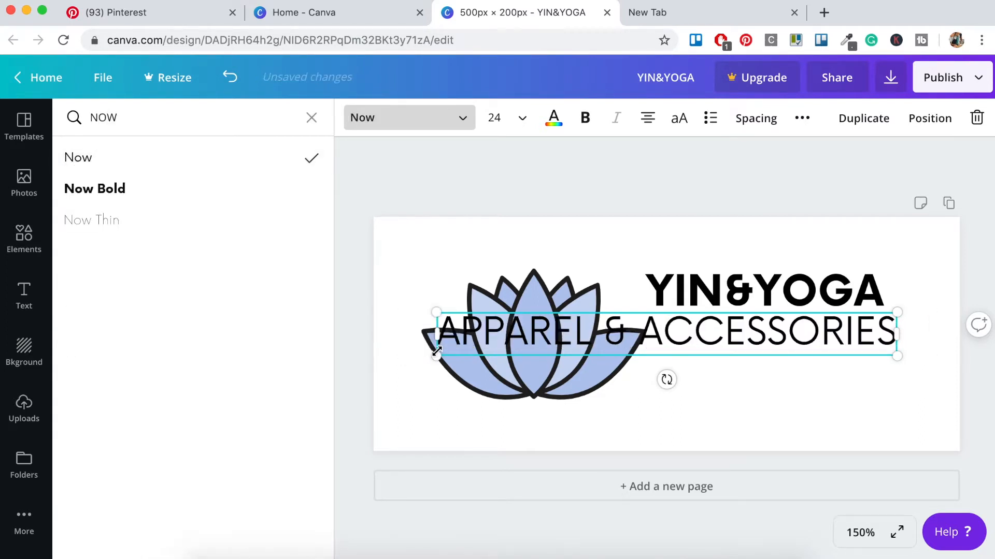
left_click_drag(435, 354, 625, 323)
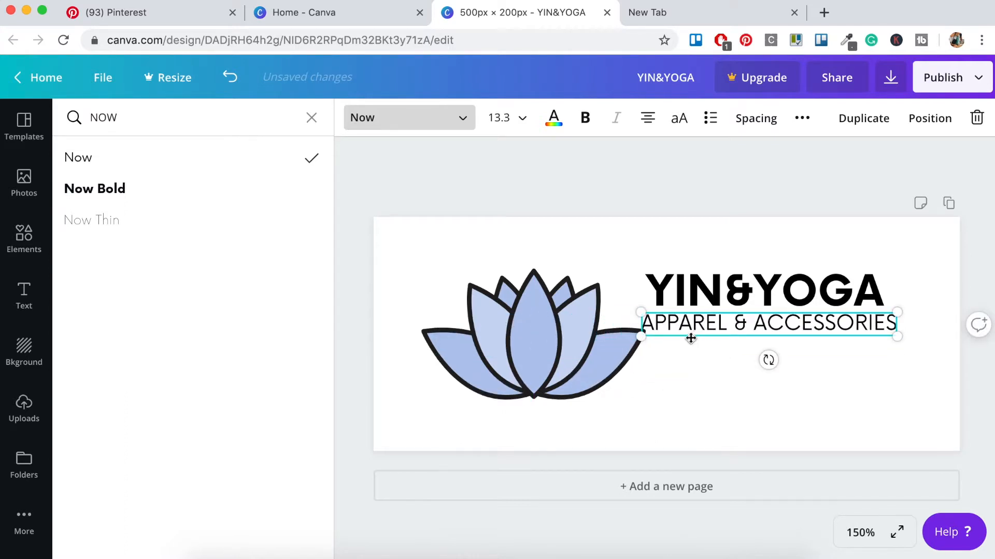
left_click_drag(690, 338, 669, 407)
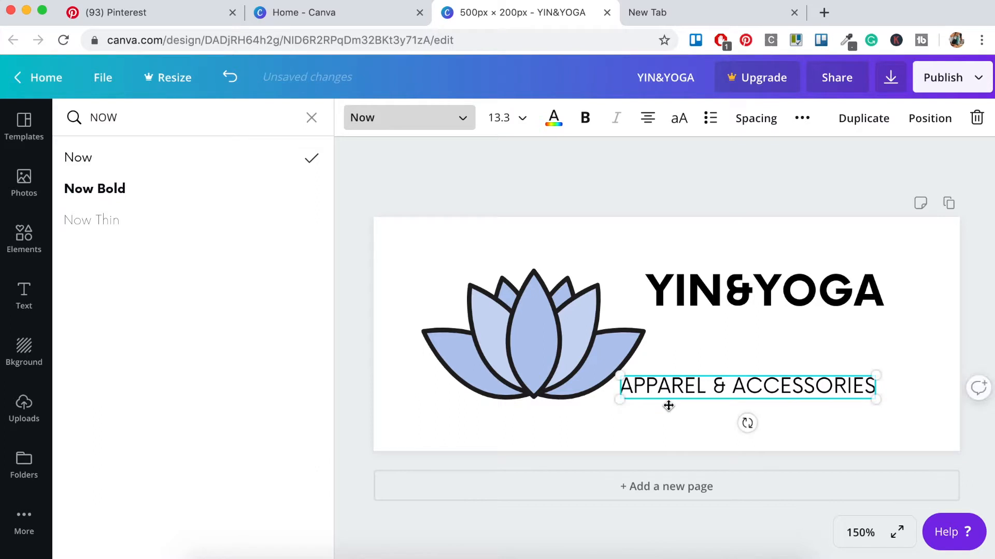
mouse_move(774, 353)
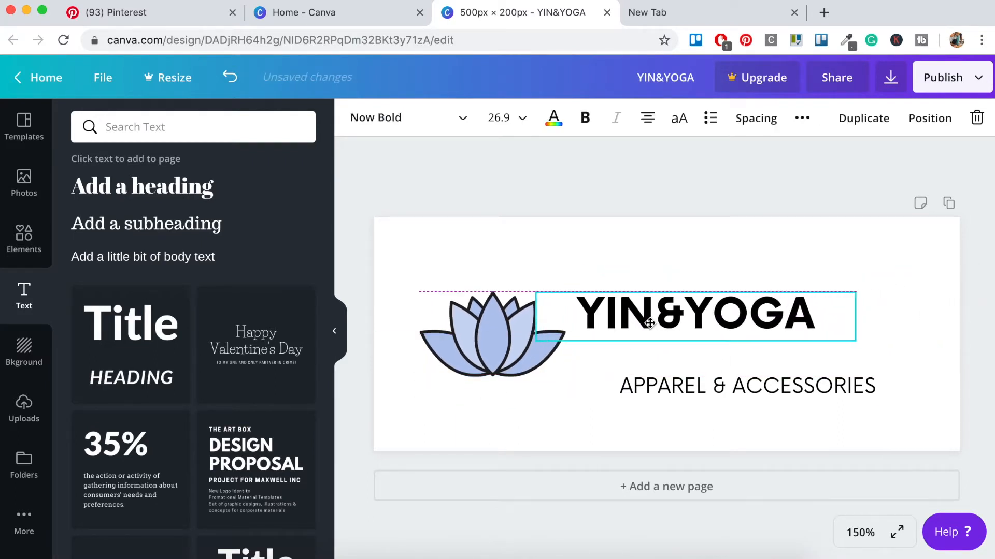
- Move the subheading directly under the heading and widen its letter spacing
left_click(746, 385)
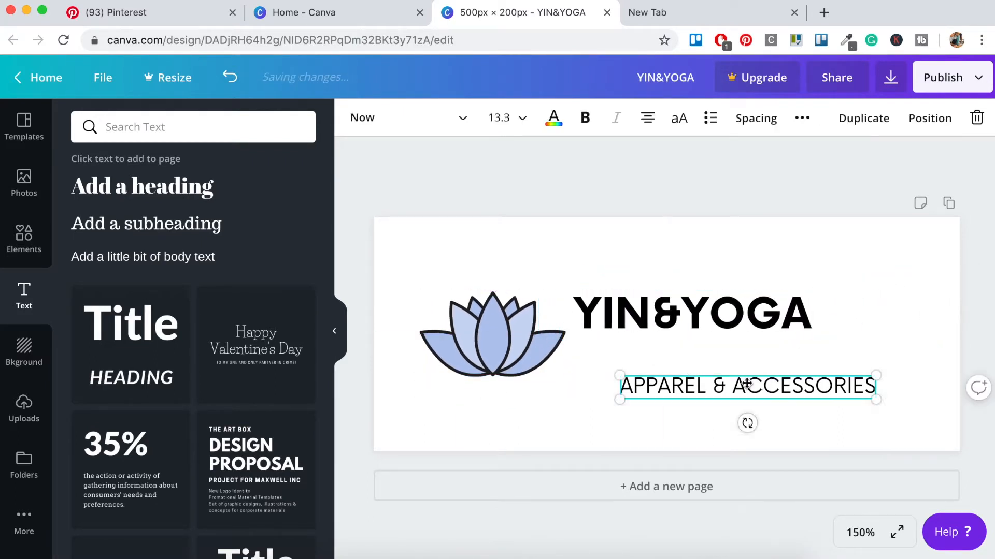
left_click_drag(746, 385, 703, 363)
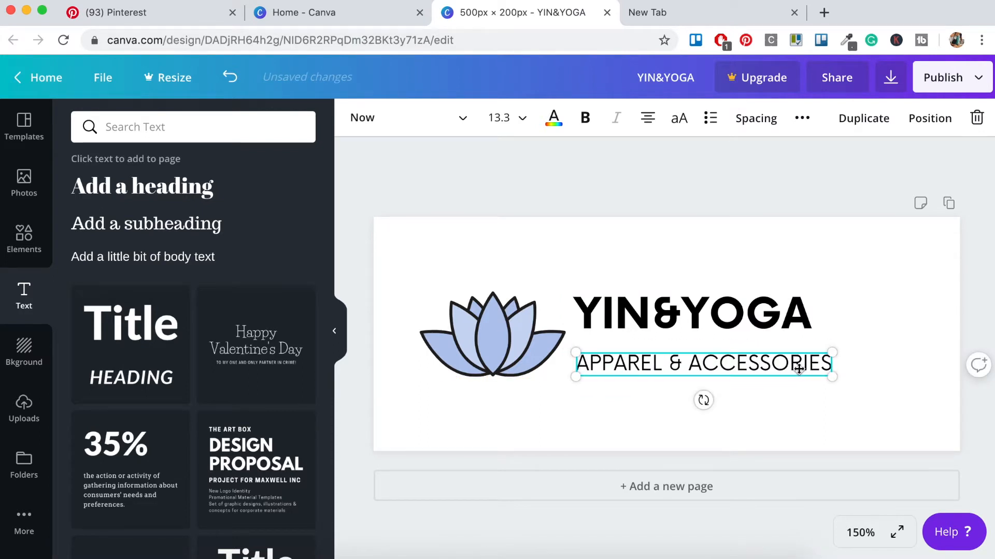
left_click(755, 118)
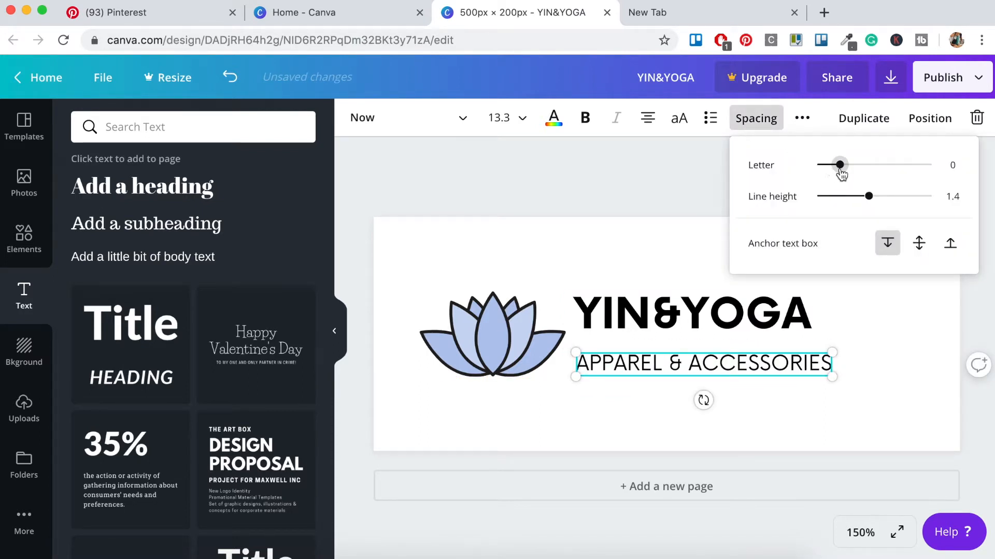
left_click_drag(839, 165, 857, 164)
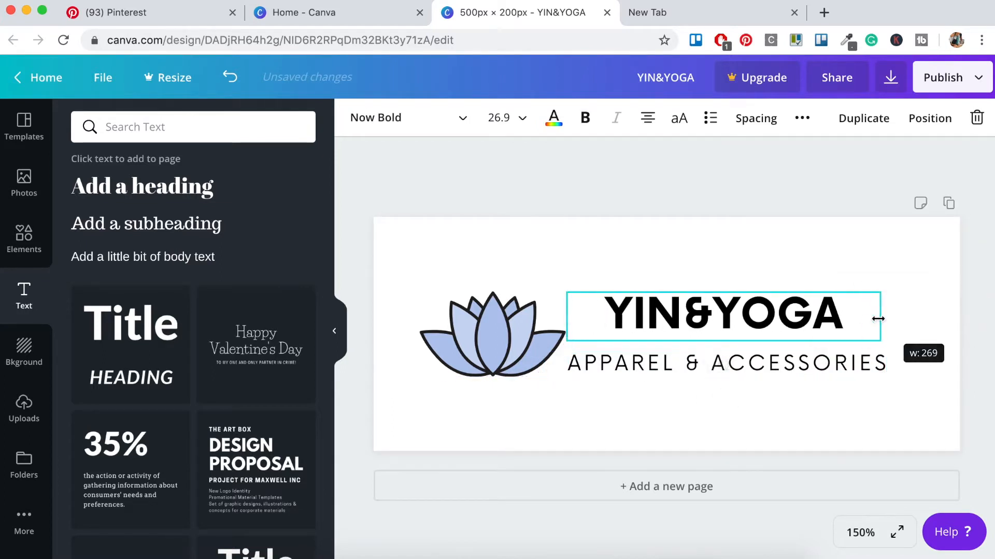
- Set the YIN&YOGA heading font size to 32
left_click(755, 118)
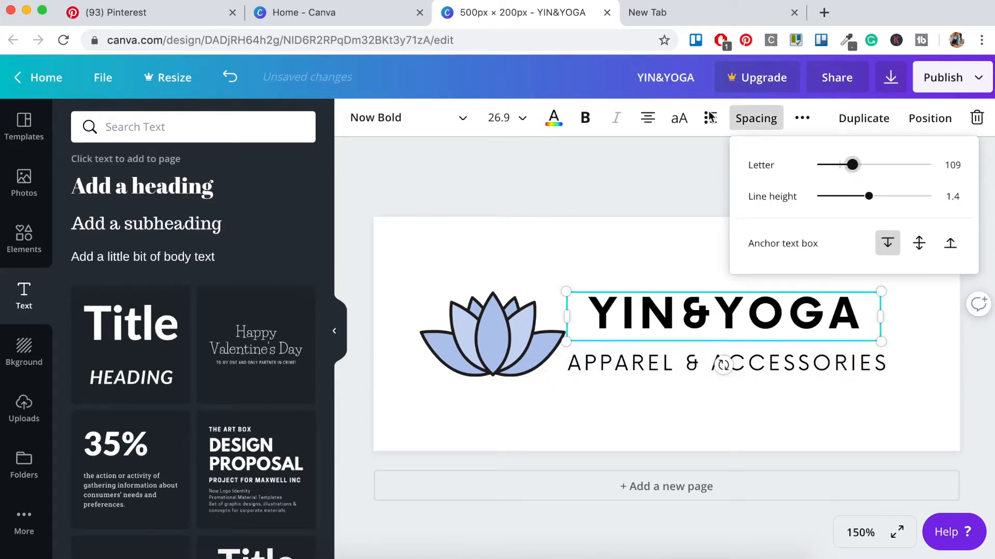
left_click(506, 118)
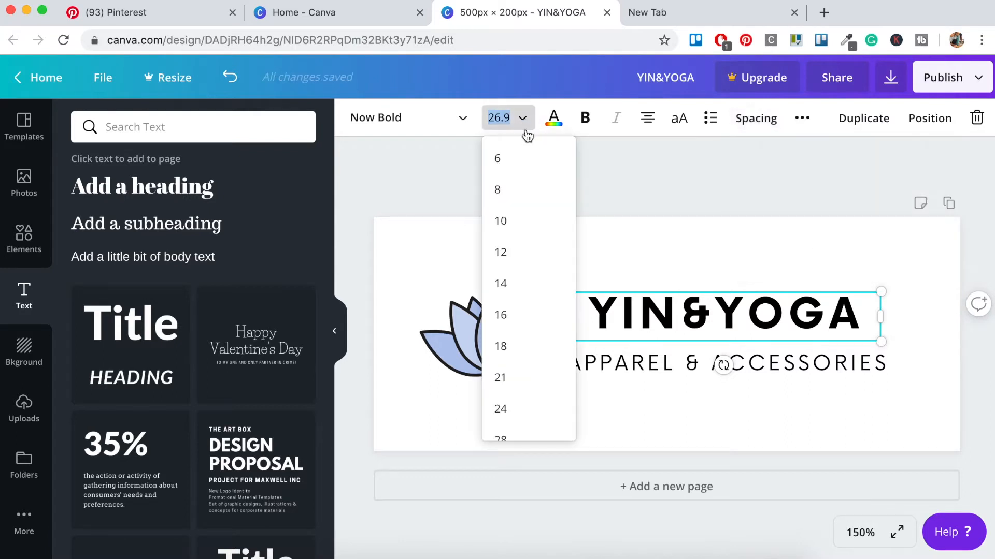
scroll("down", 3)
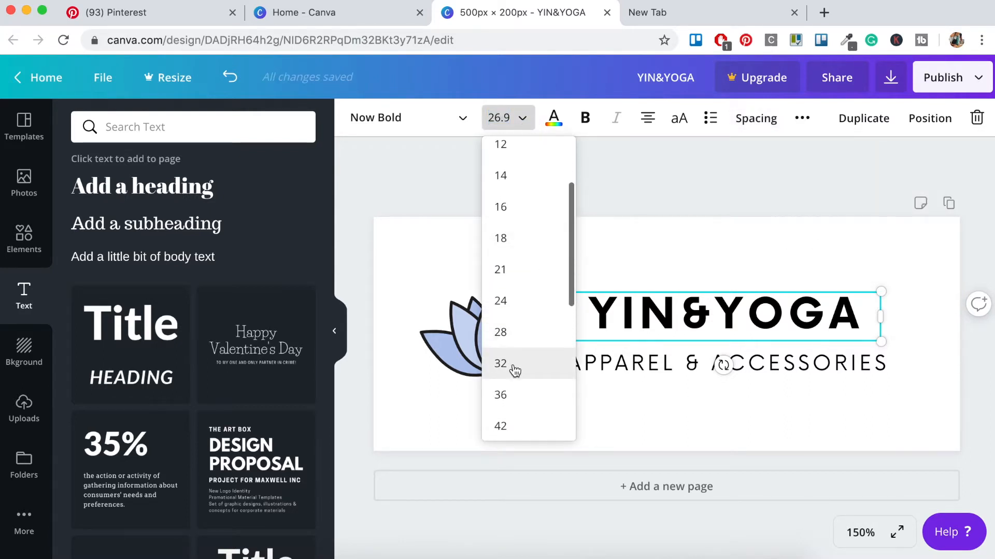
left_click(500, 364)
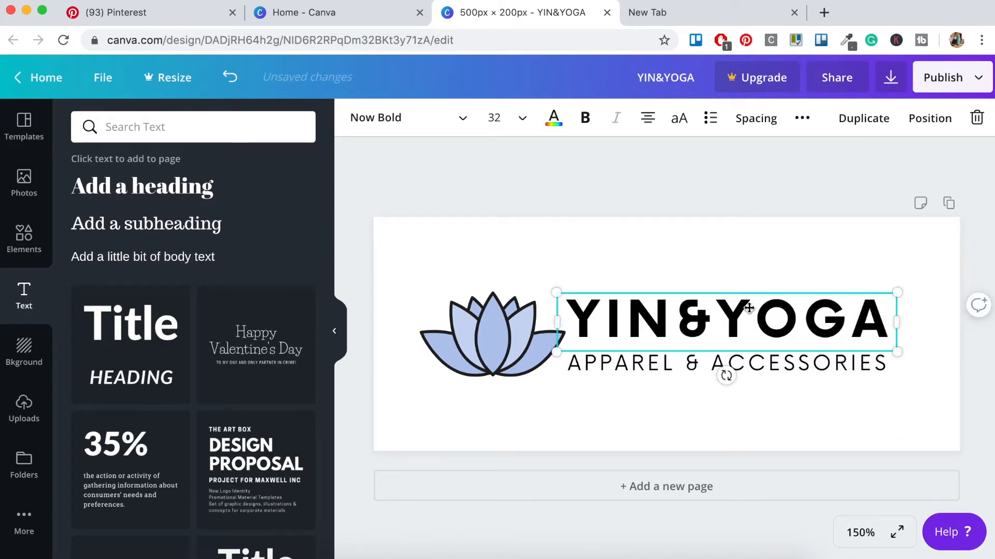
- Select the ampersand in YIN&YOGA and colour it lavender-blue
left_click(710, 319)
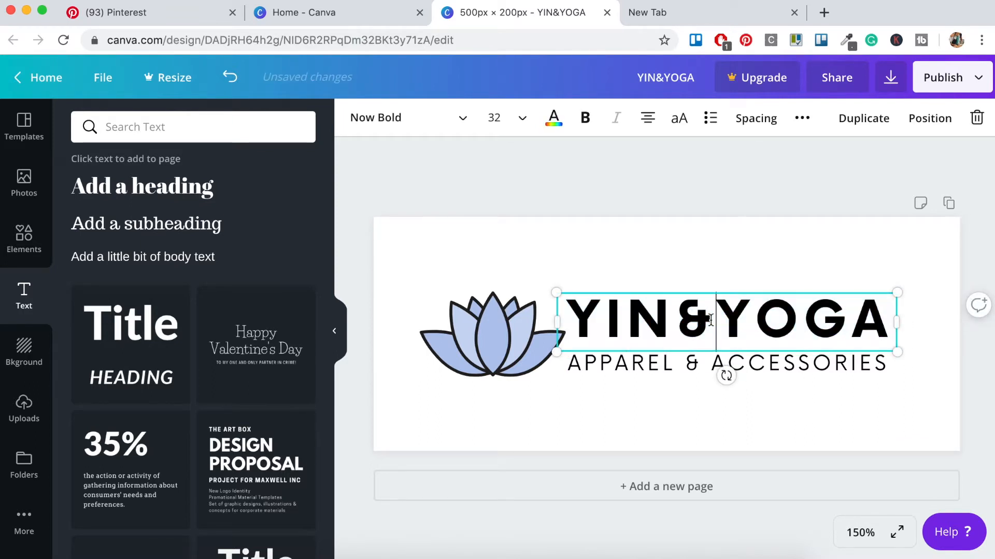
double_click(703, 320)
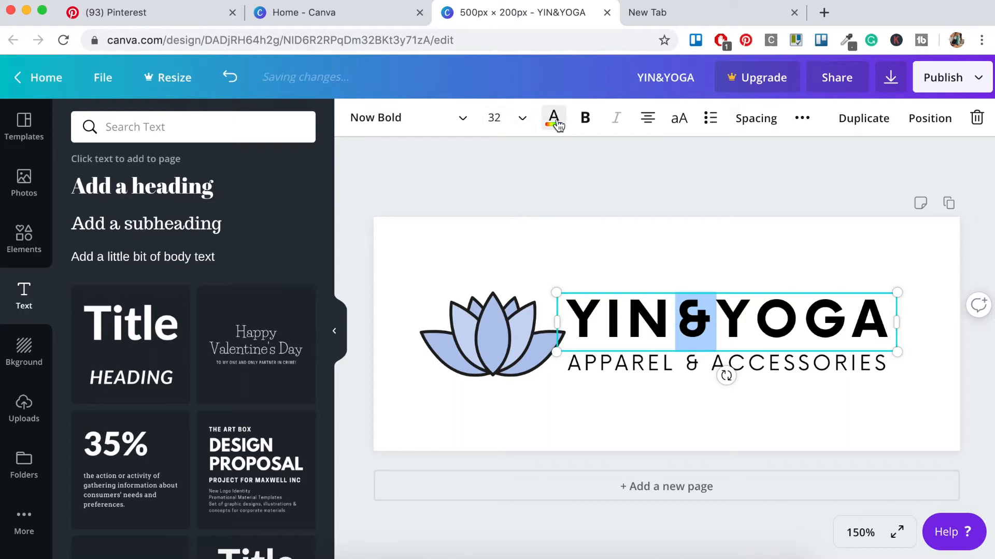
left_click(552, 118)
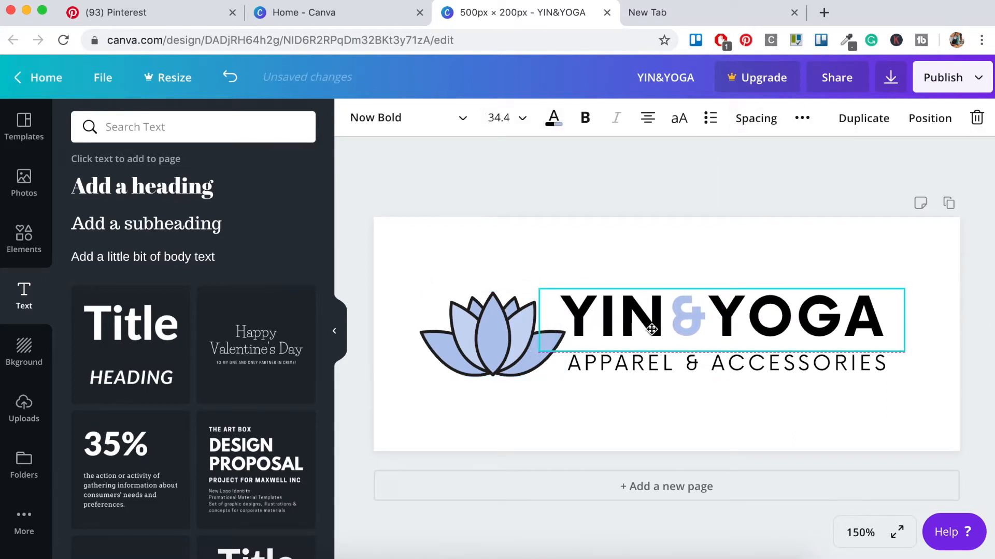
- Deselect the text and select the lotus and text elements to scale them up
left_click(399, 243)
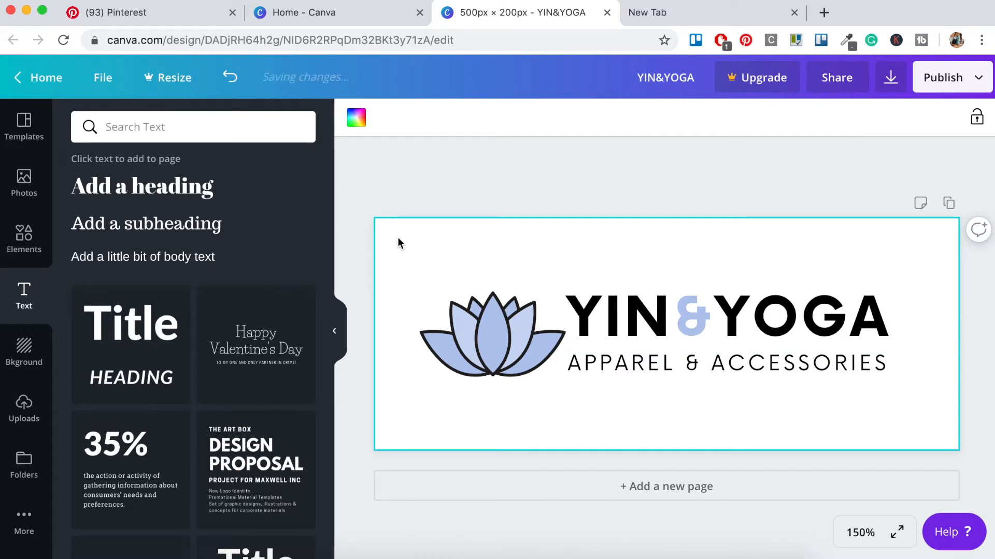
left_click(491, 330)
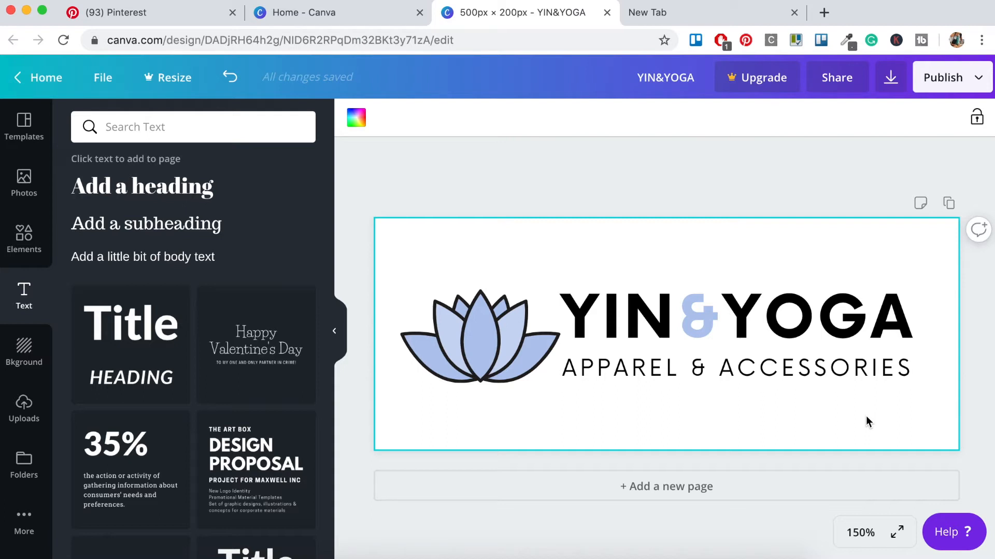
mouse_move(836, 105)
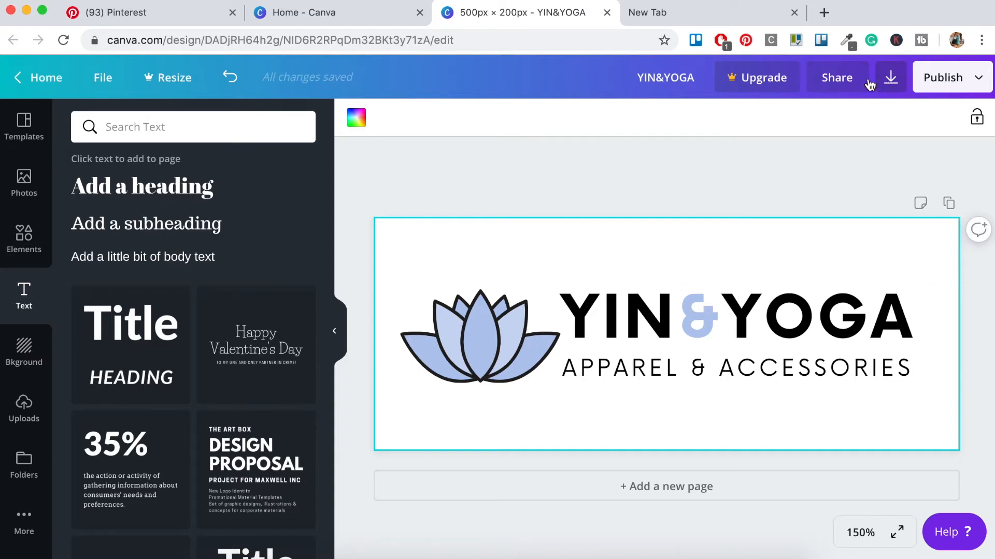
- Download the YIN&YOGA logo as a PNG file
left_click(889, 77)
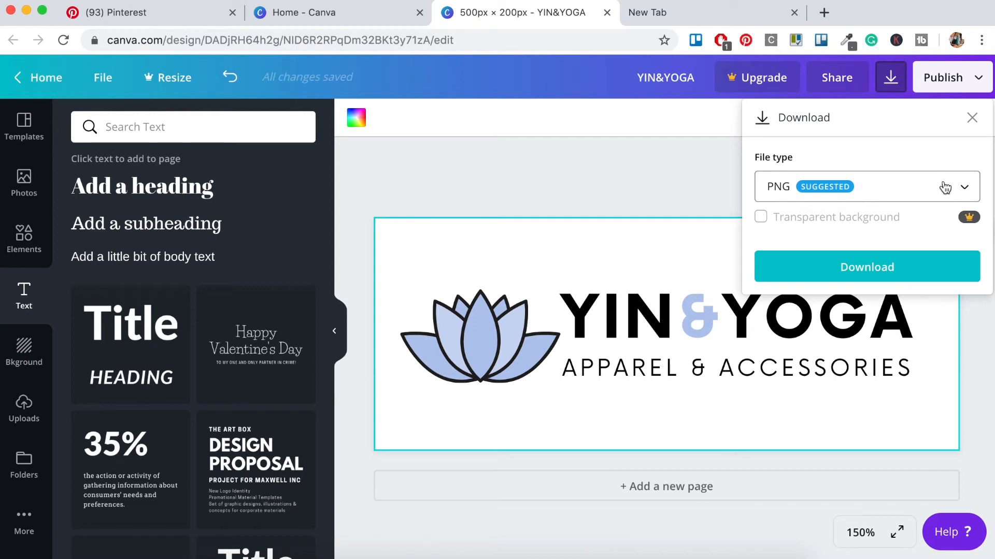
left_click(865, 186)
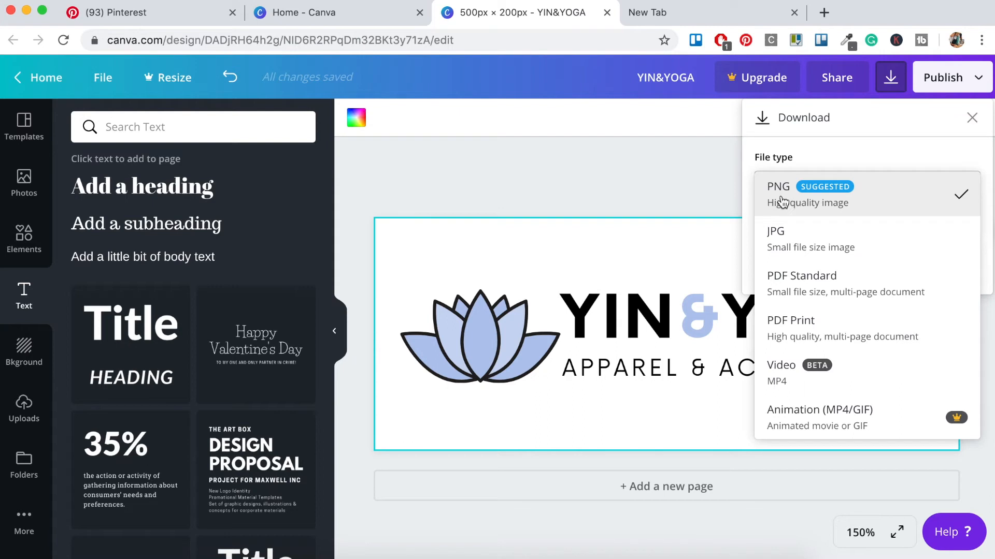
left_click(777, 187)
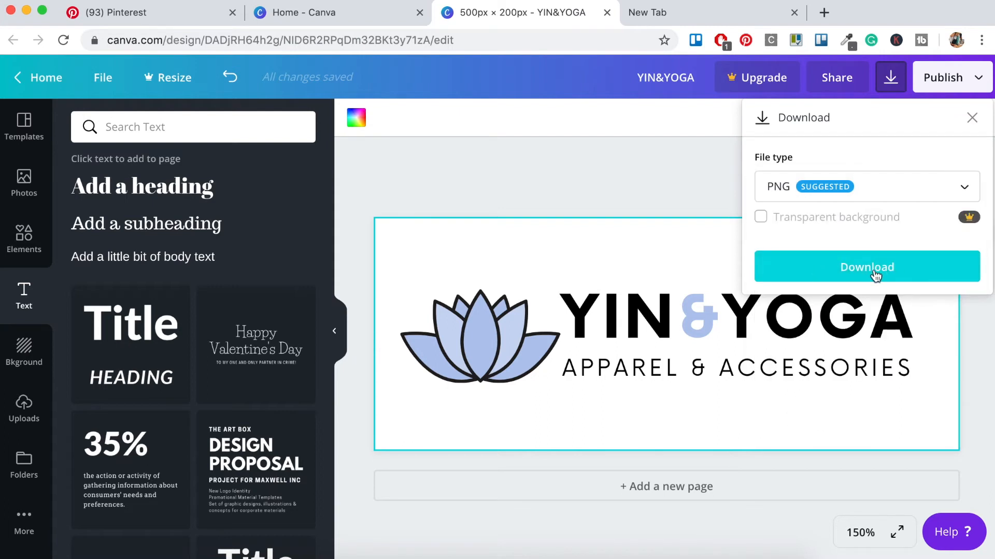
left_click(867, 266)
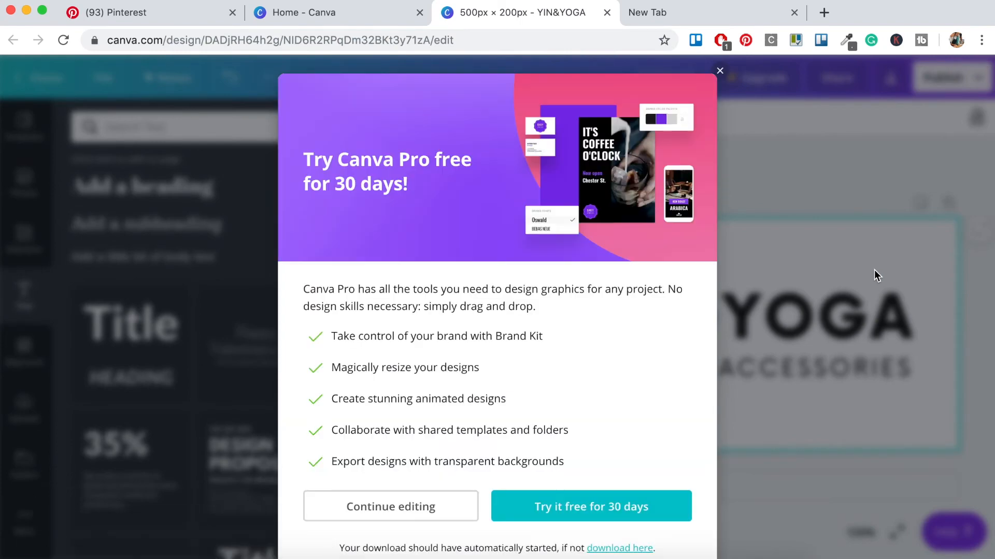